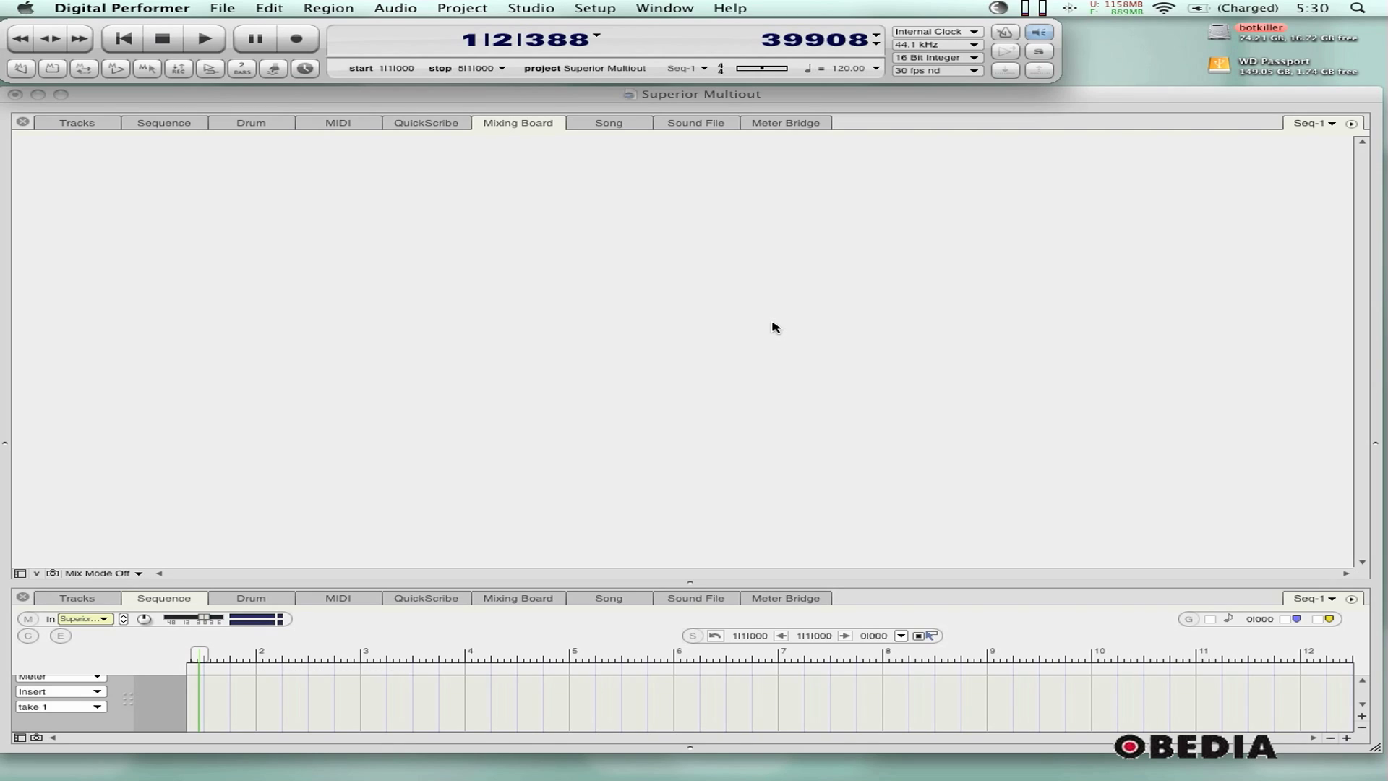
mouse_move(582, 97)
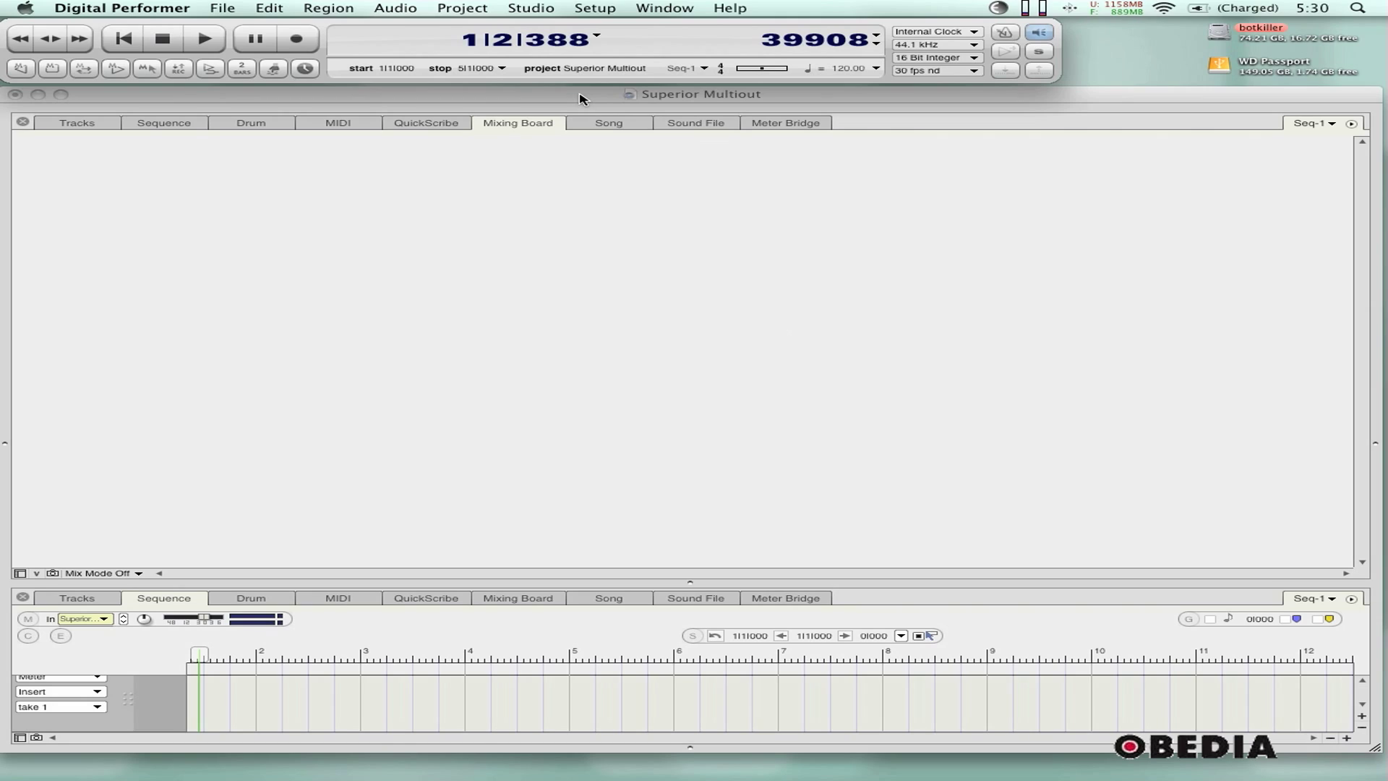
mouse_move(632, 184)
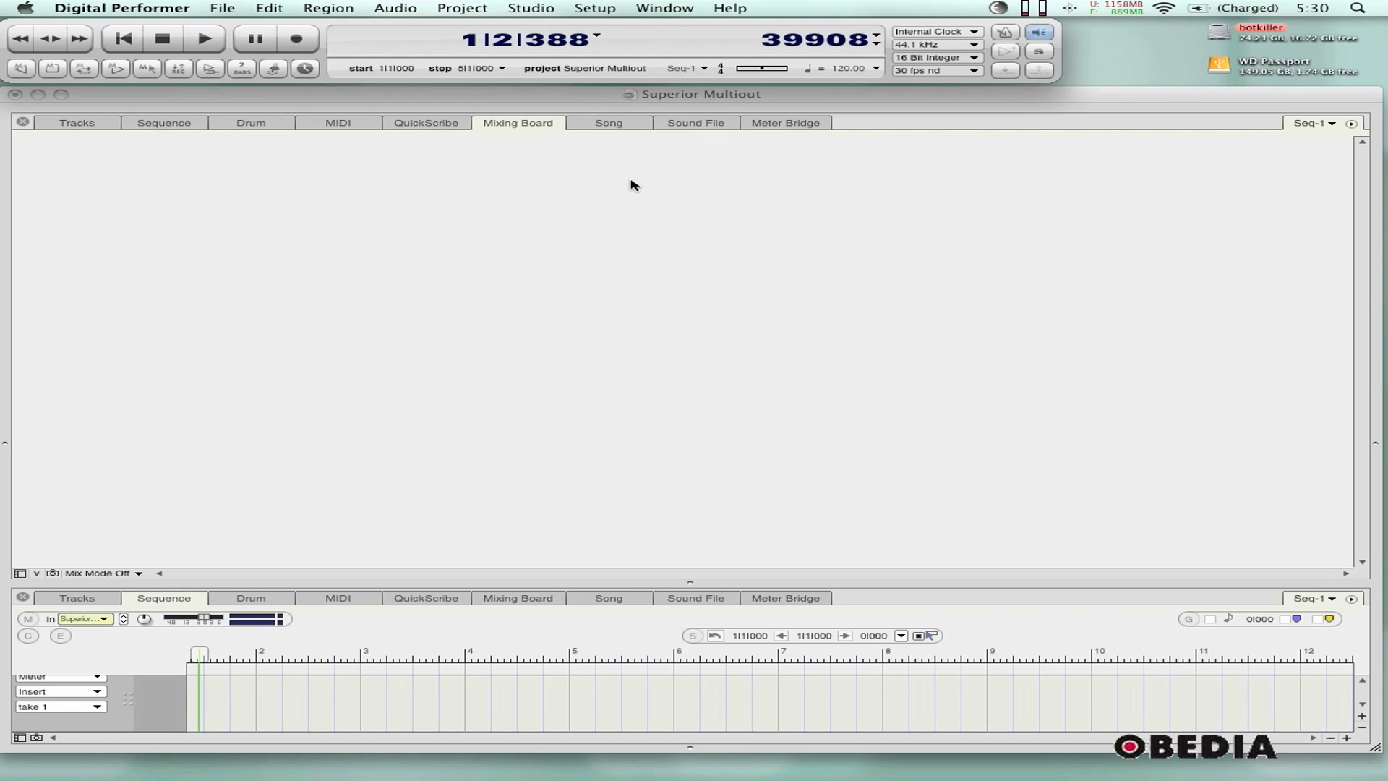
mouse_move(510, 344)
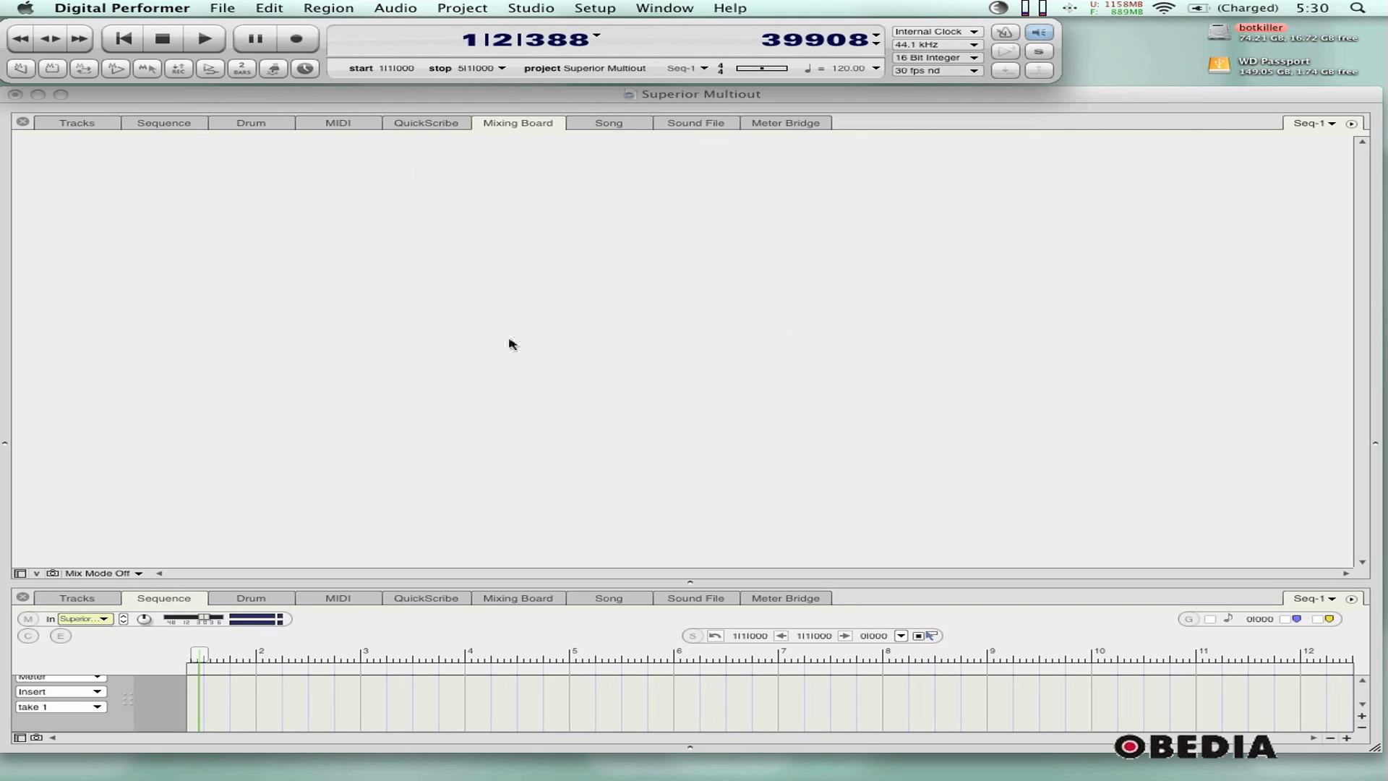
mouse_move(547, 337)
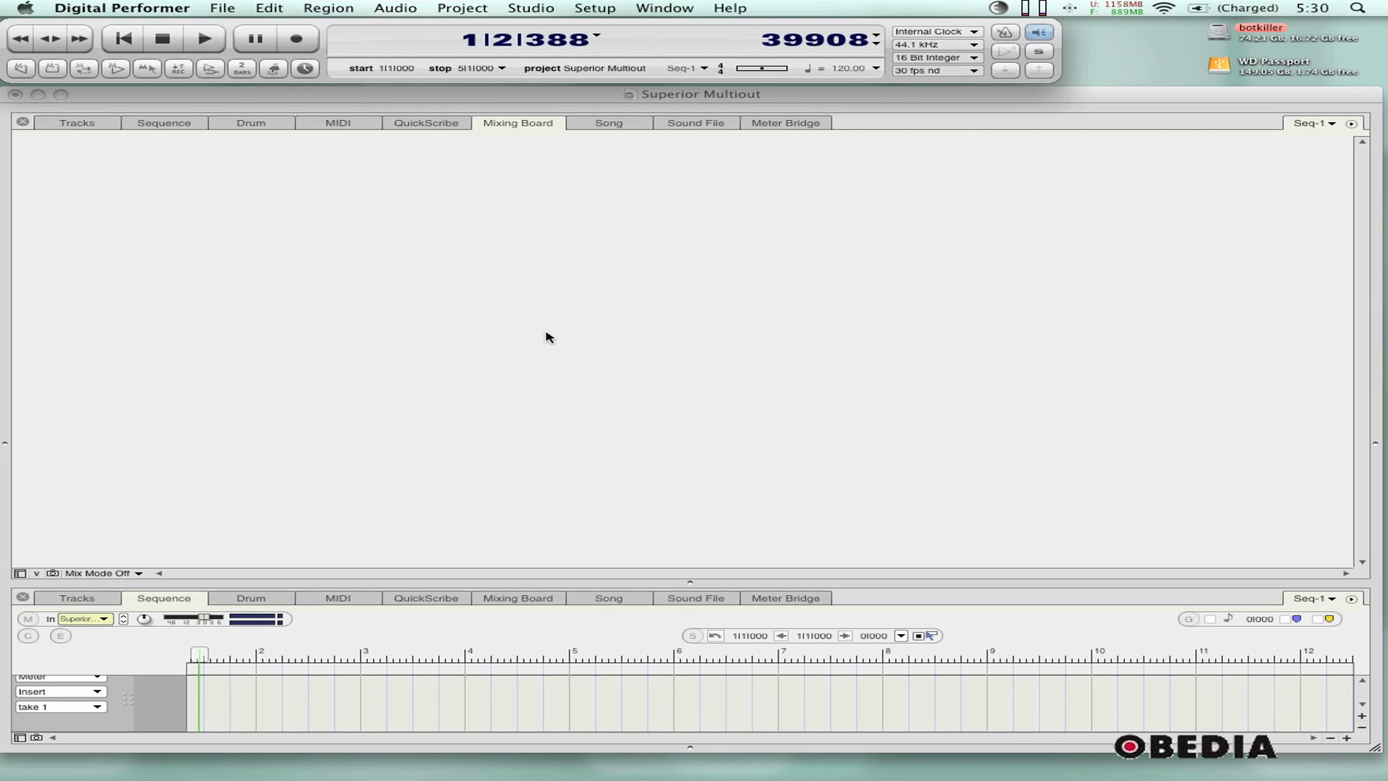
mouse_move(525, 337)
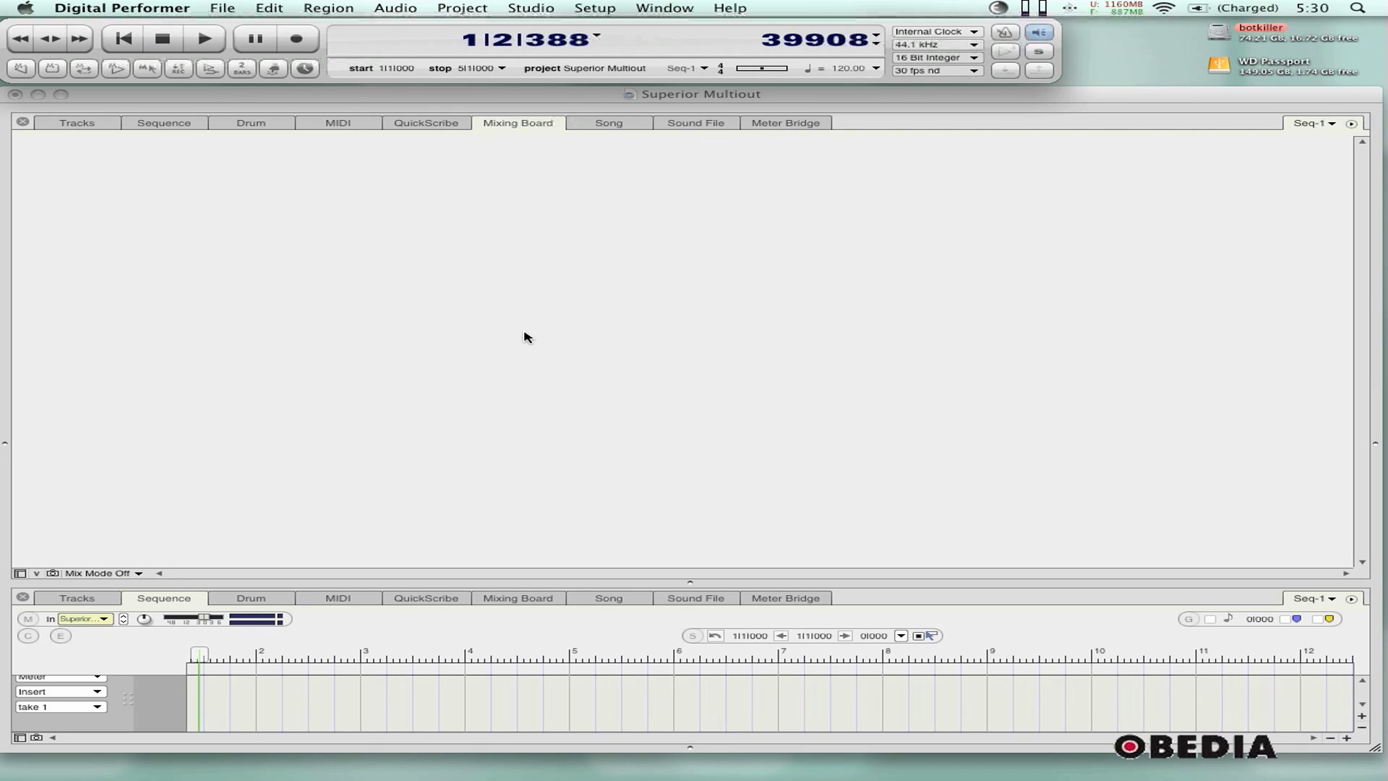
mouse_move(428, 248)
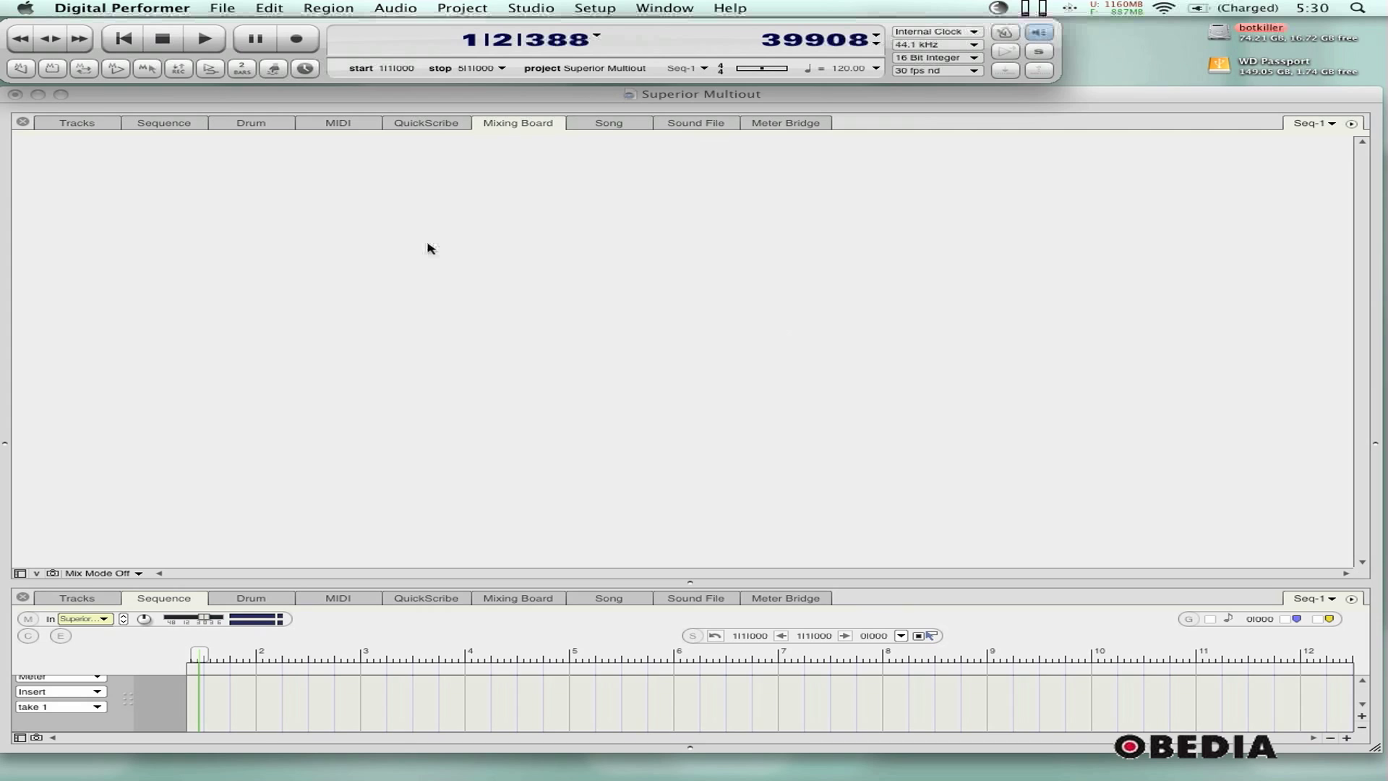
mouse_move(496, 65)
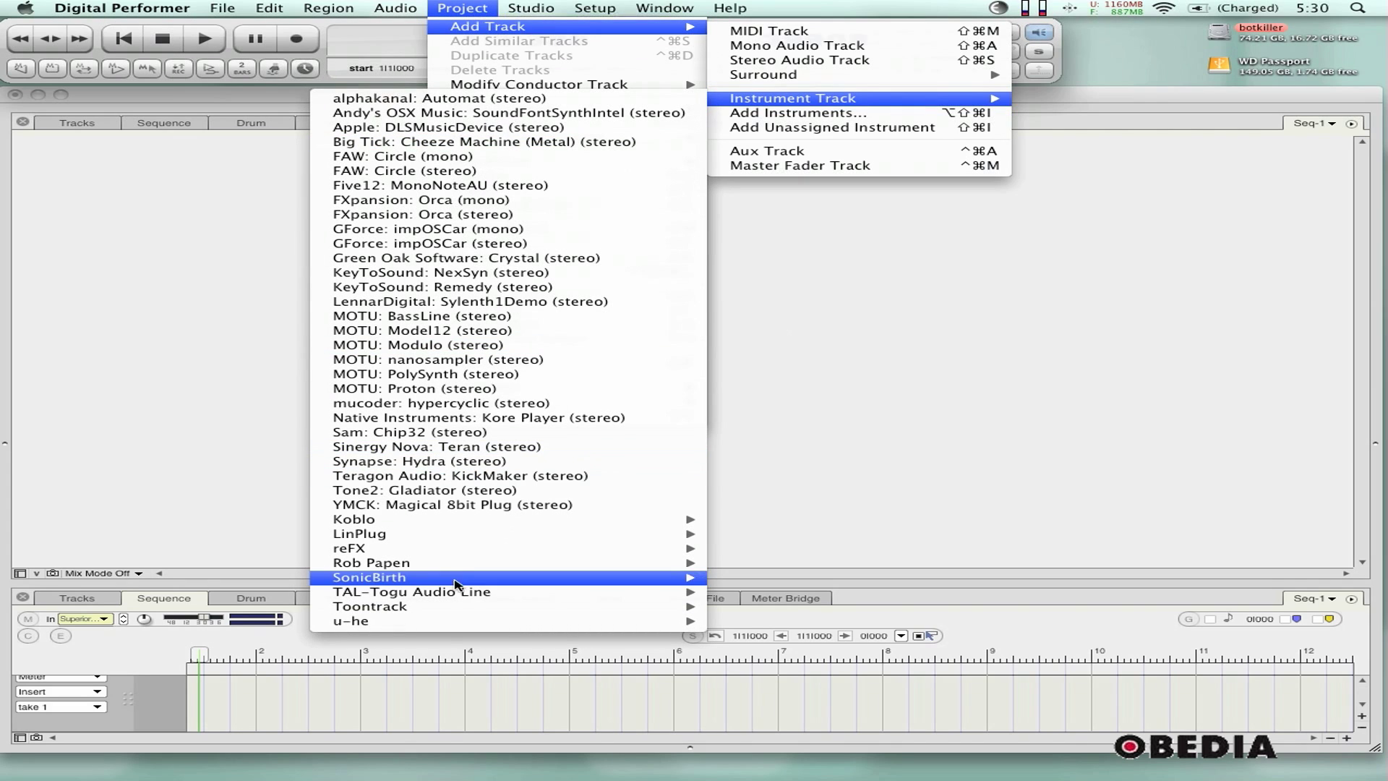
mouse_move(370, 606)
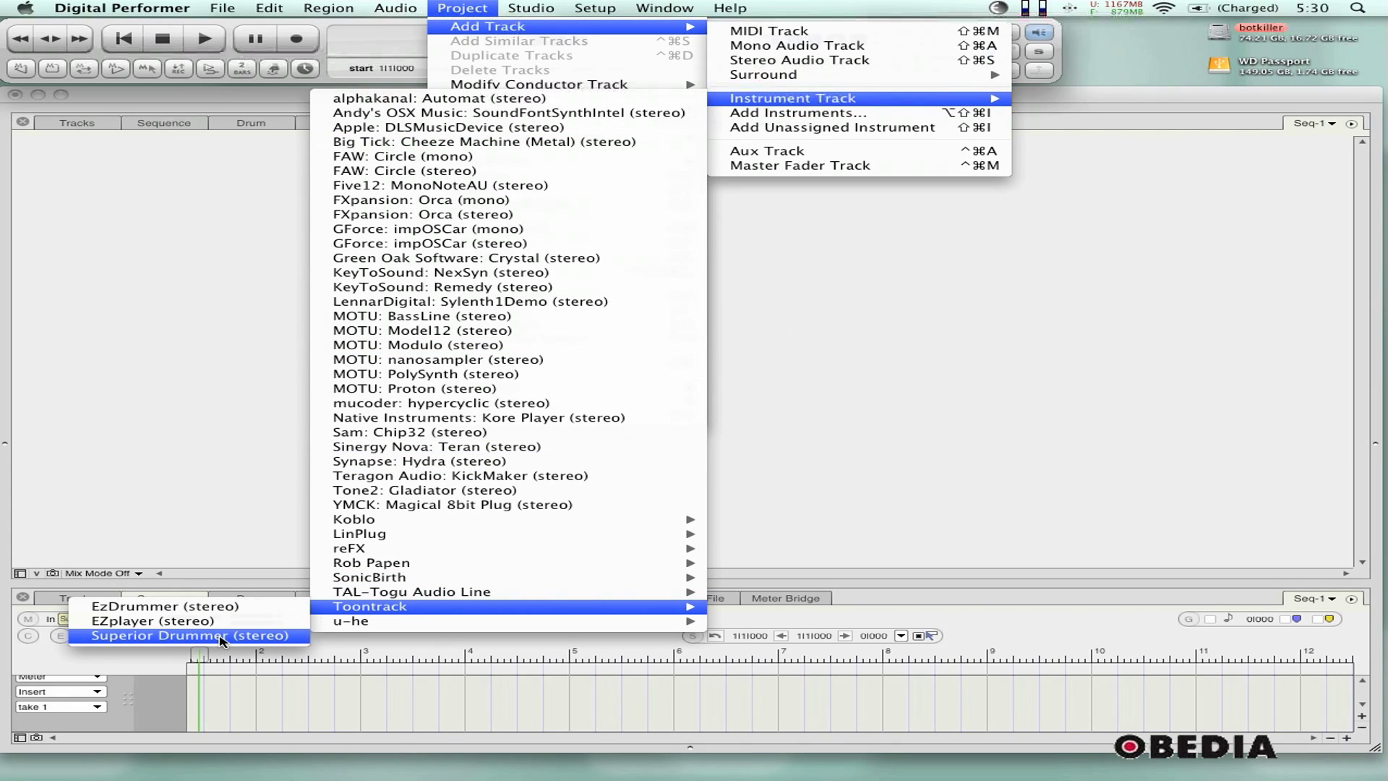
- Add a Superior Drummer stereo instrument track from the Toontrack instruments
left_click(181, 637)
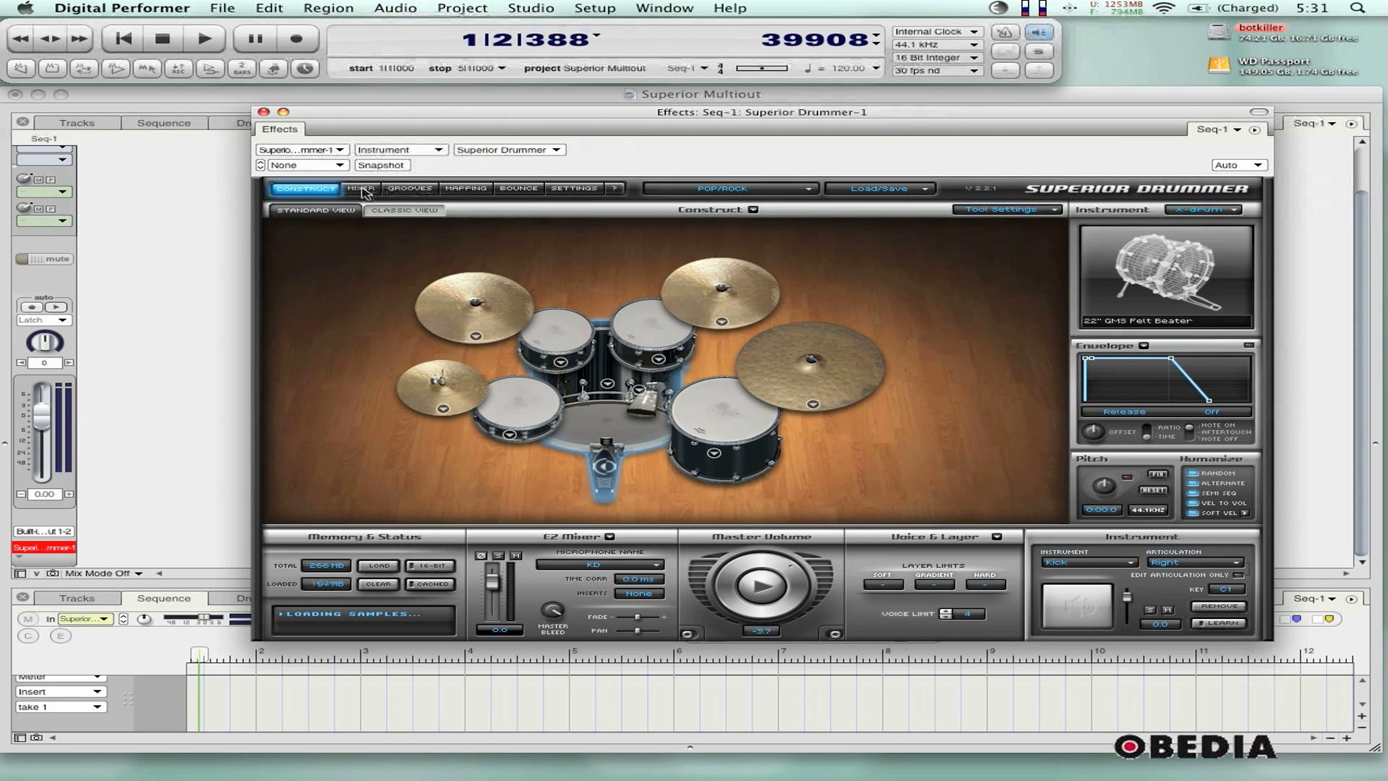
- Set the kick's output in Superior Drummer's Mixer to Multichannel, spreading the kit across output pairs
left_click(360, 188)
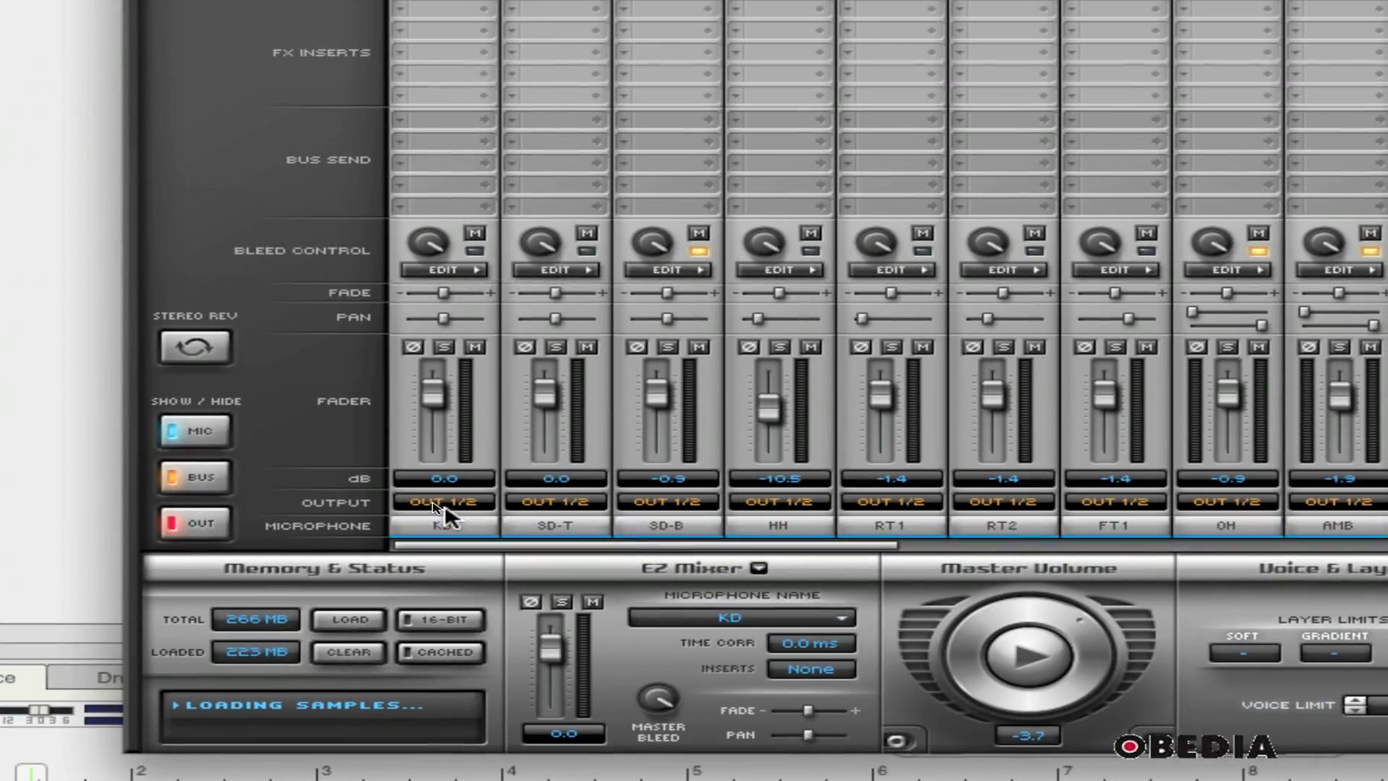
left_click(444, 502)
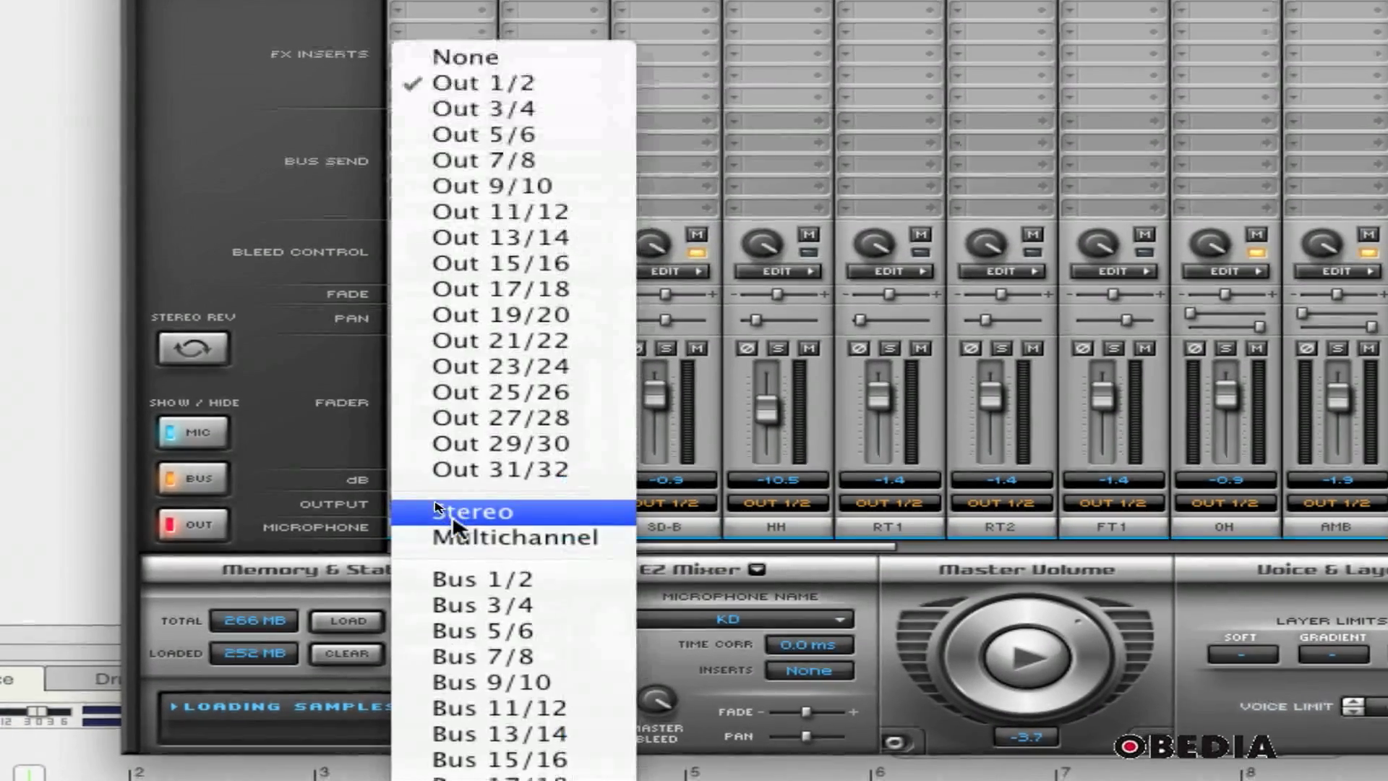
left_click(476, 512)
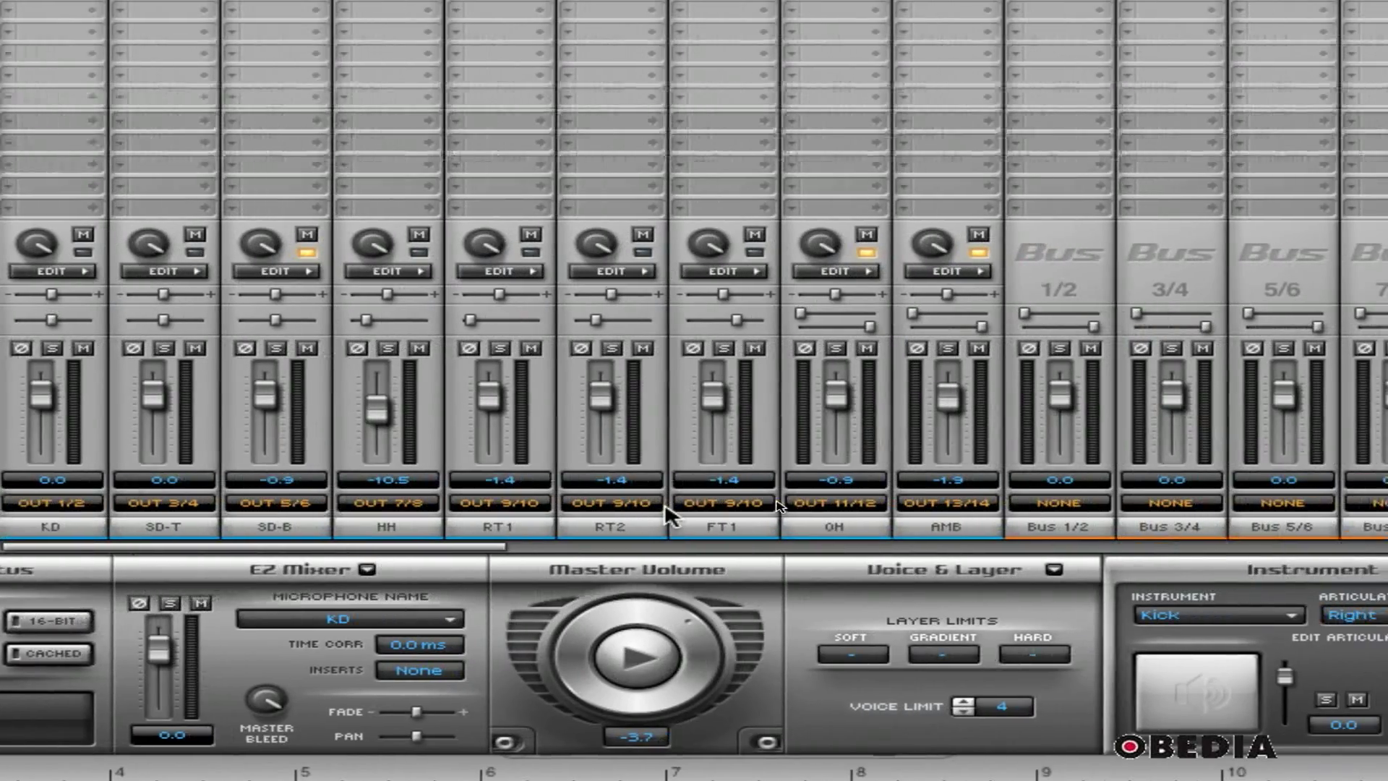
scroll("left", 3)
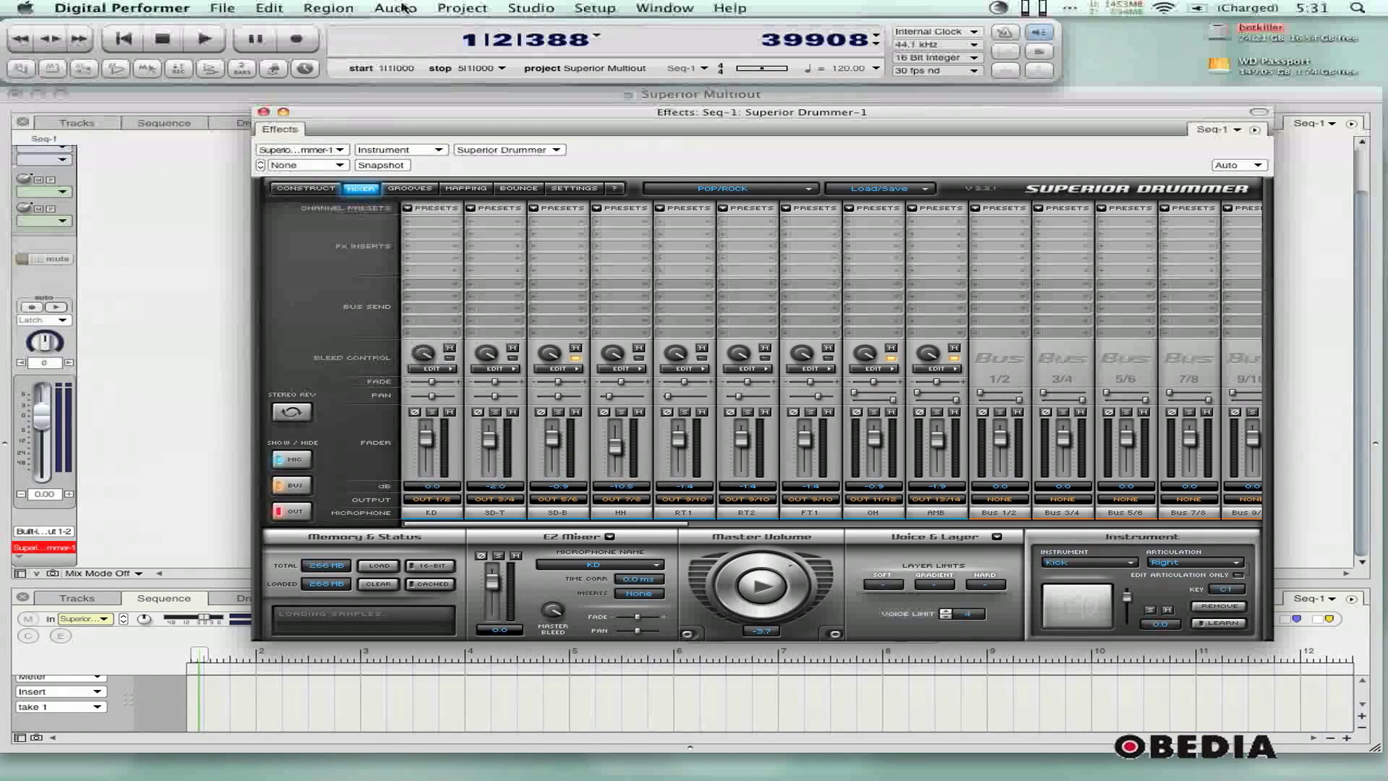
- Add an aux track and feed Aux-1 from Superior Drummer-1 S3/4
left_click(462, 8)
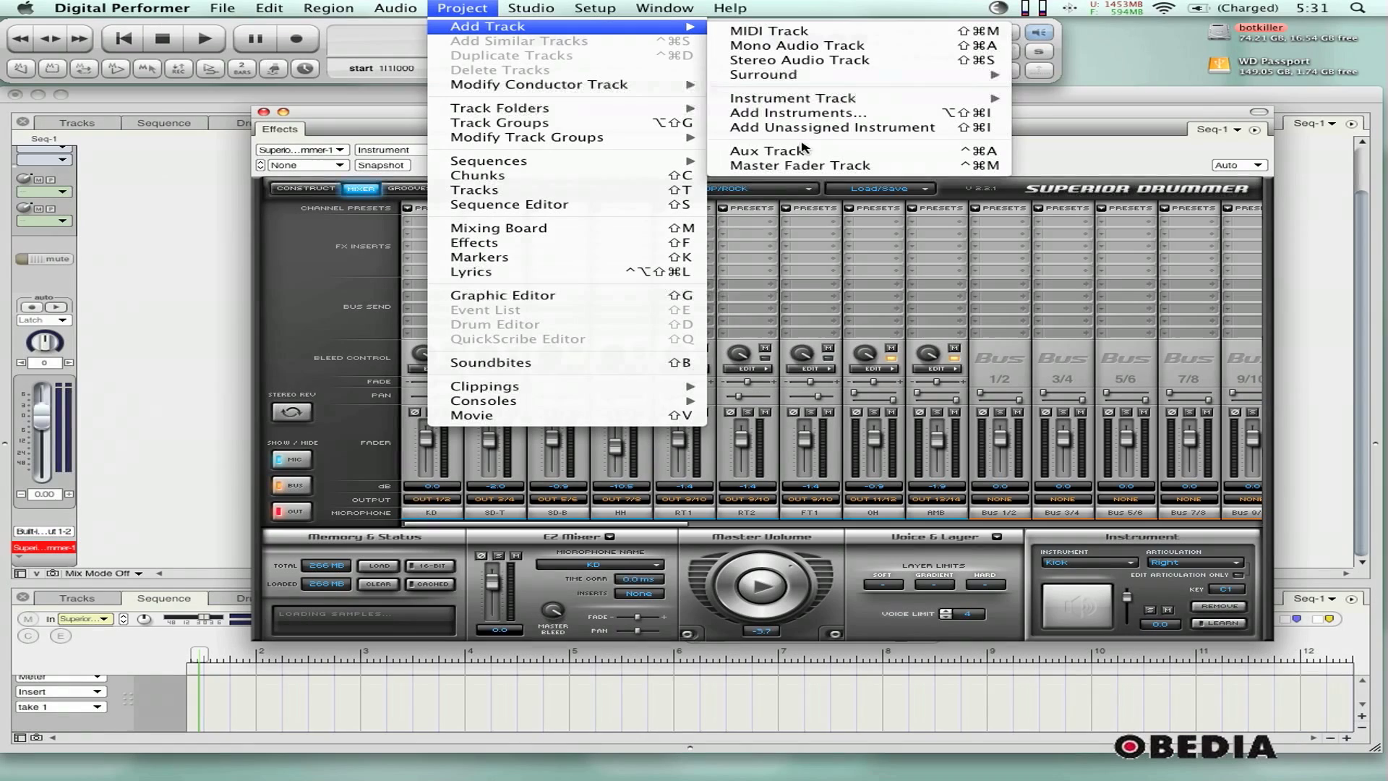
left_click(772, 149)
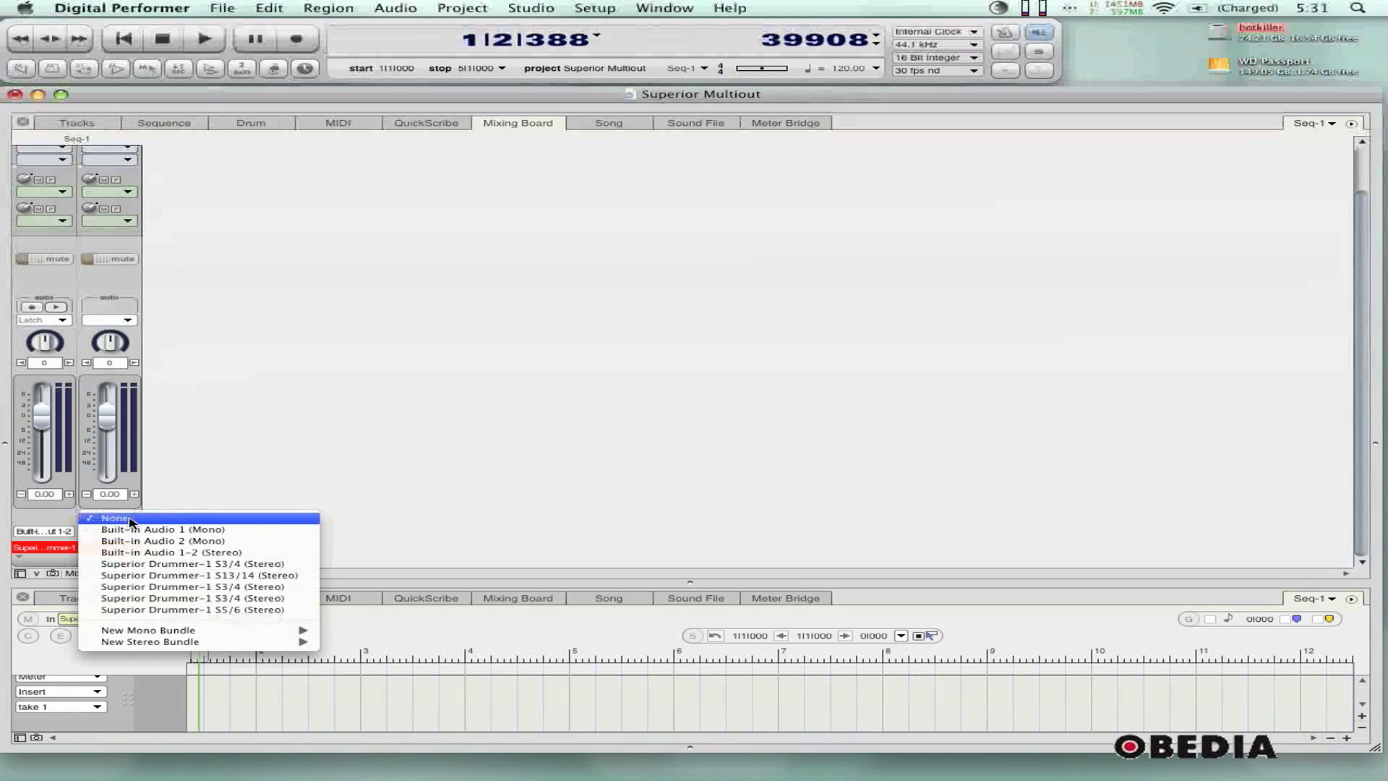
left_click(149, 642)
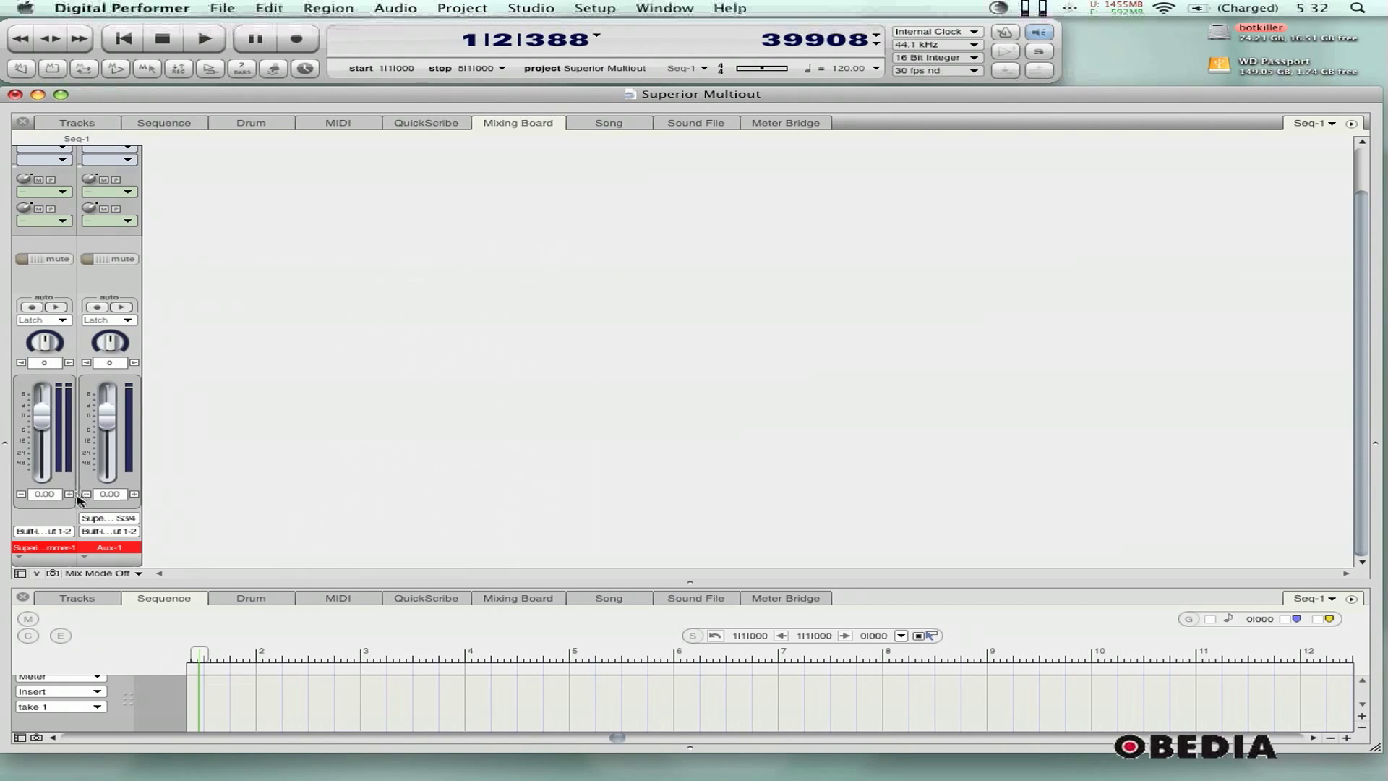
mouse_move(54, 287)
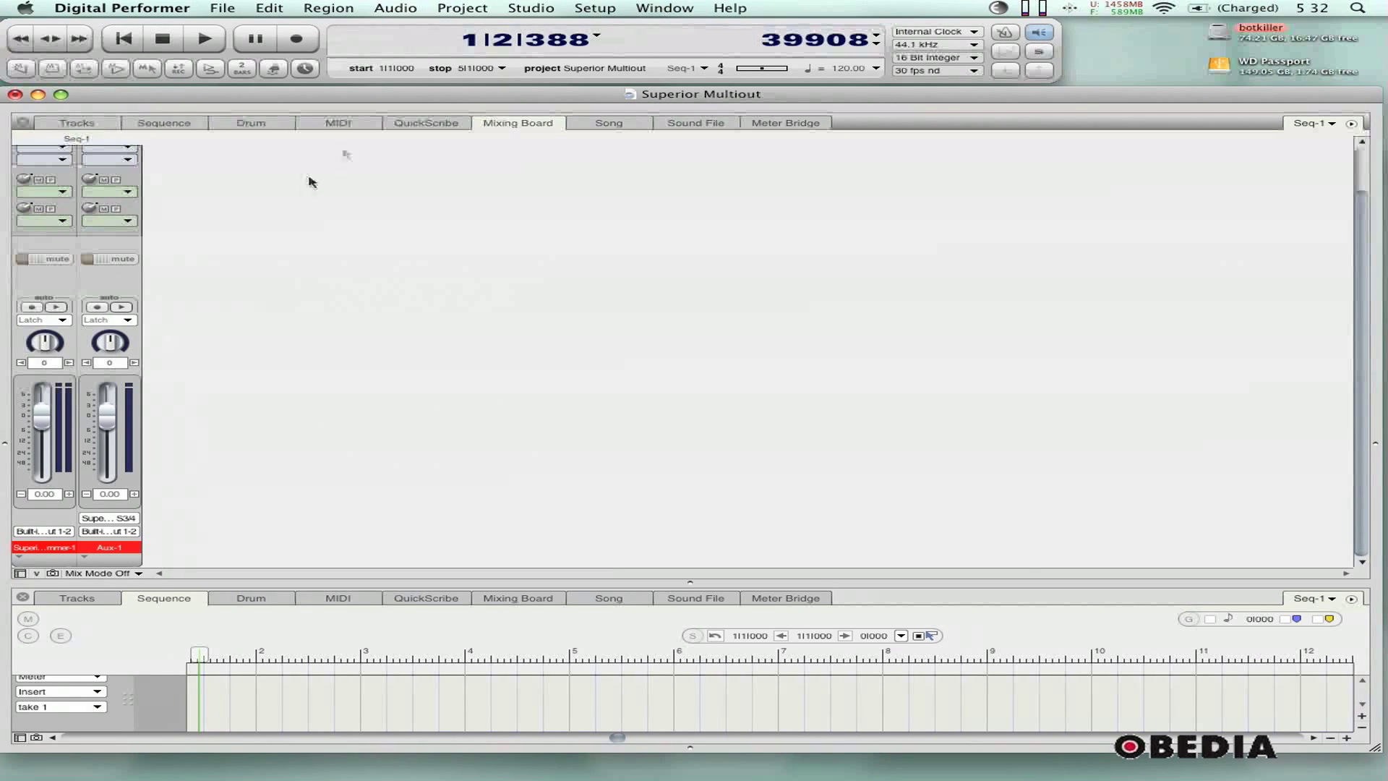
- Add a second aux track and feed Aux-2 from Superior Drummer-1 S7/8
left_click(461, 8)
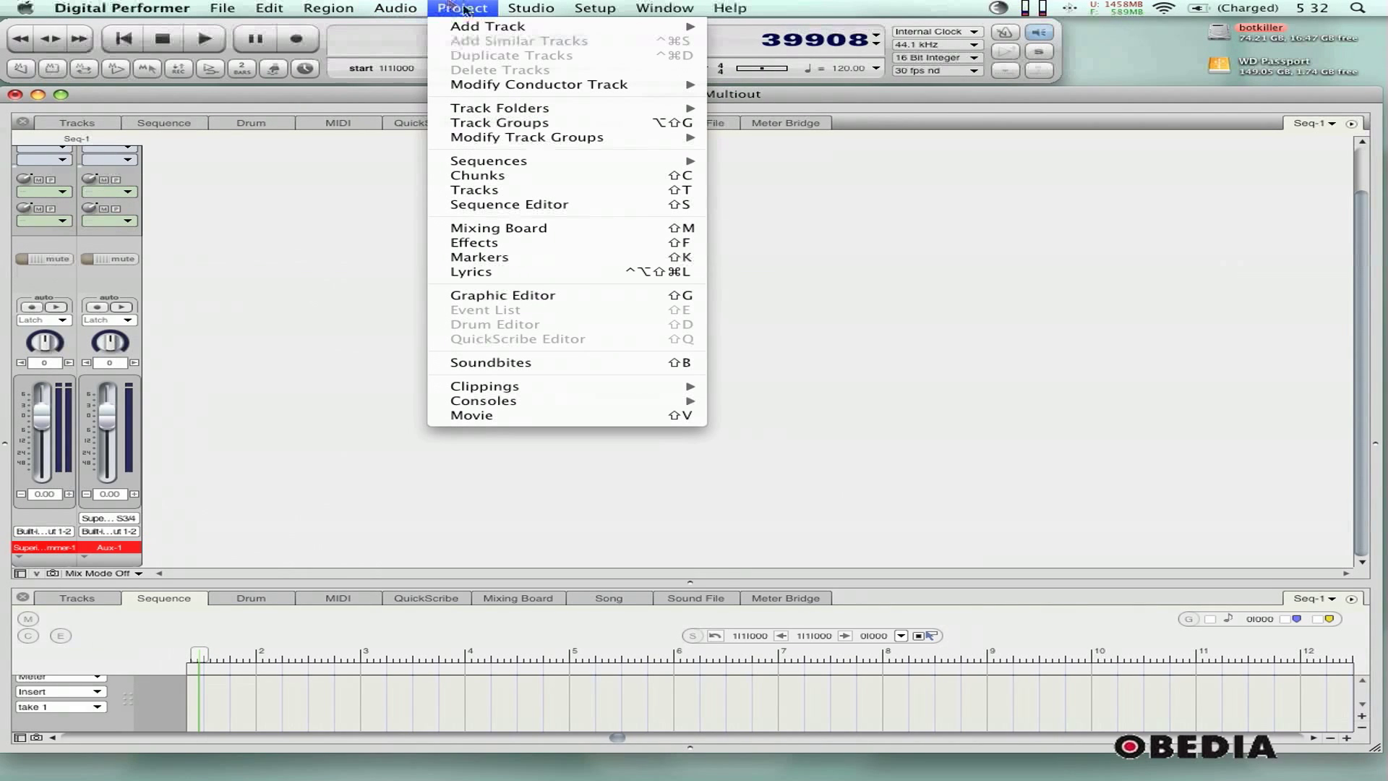
mouse_move(764, 74)
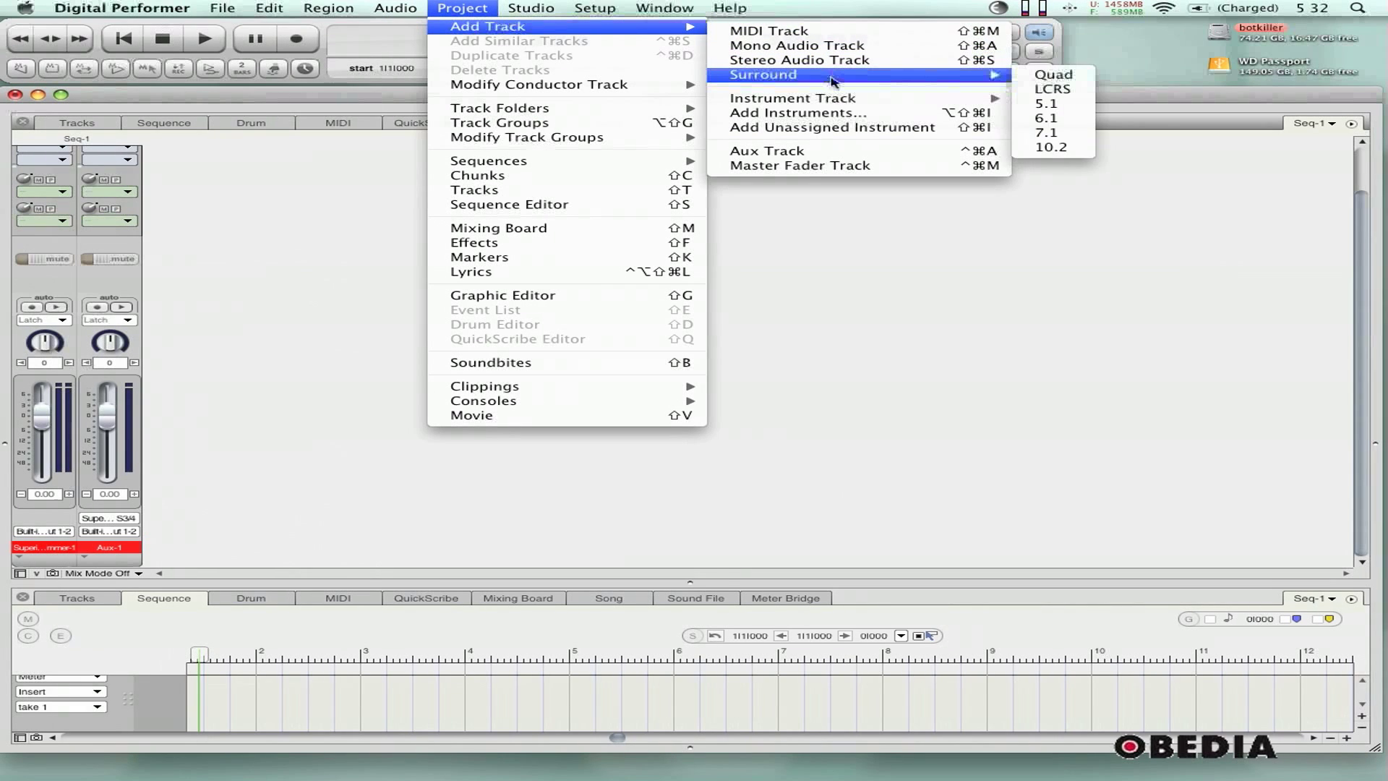
left_click(767, 151)
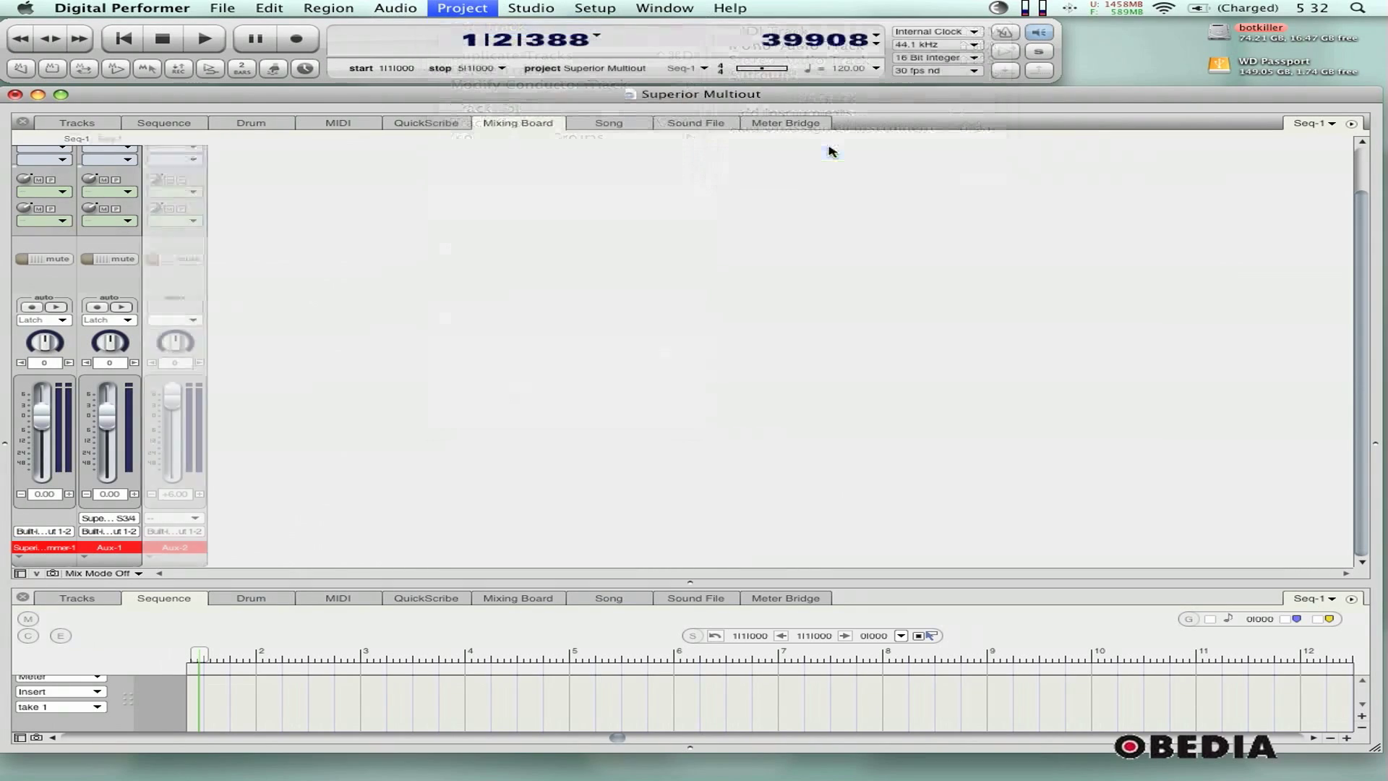
left_click(175, 518)
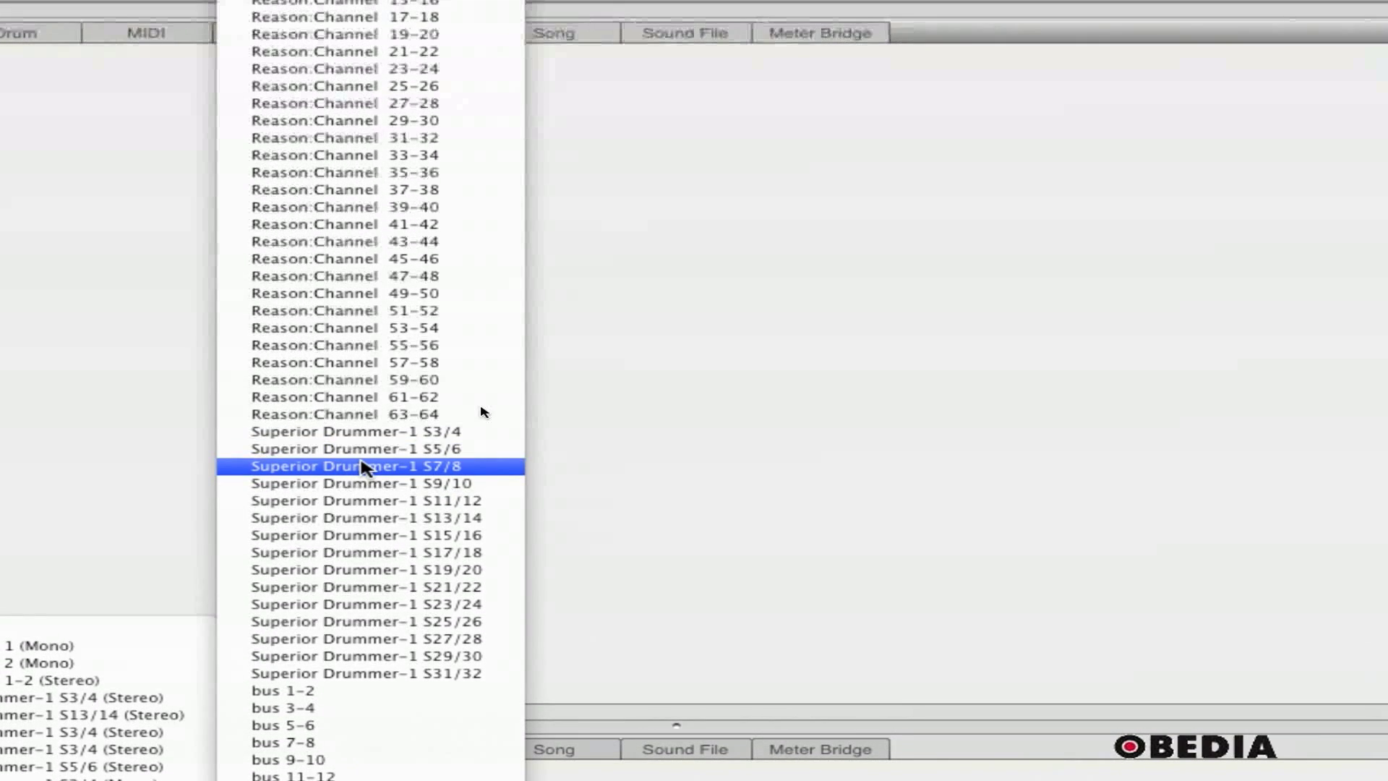
left_click(367, 466)
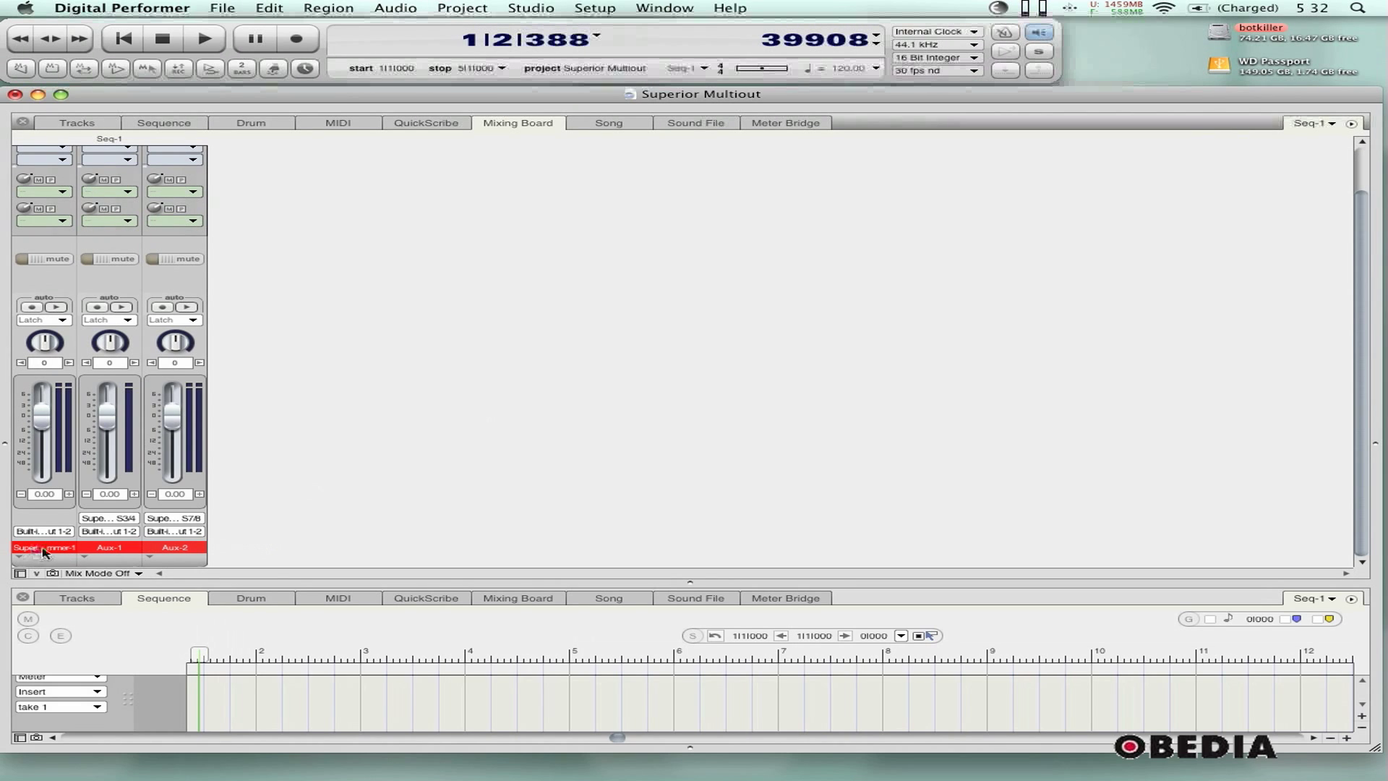
- Load the Songwriters Pack Ballad Straight 4/4 Chorus groove, Variation 03, in Superior Drummer
double_click(42, 547)
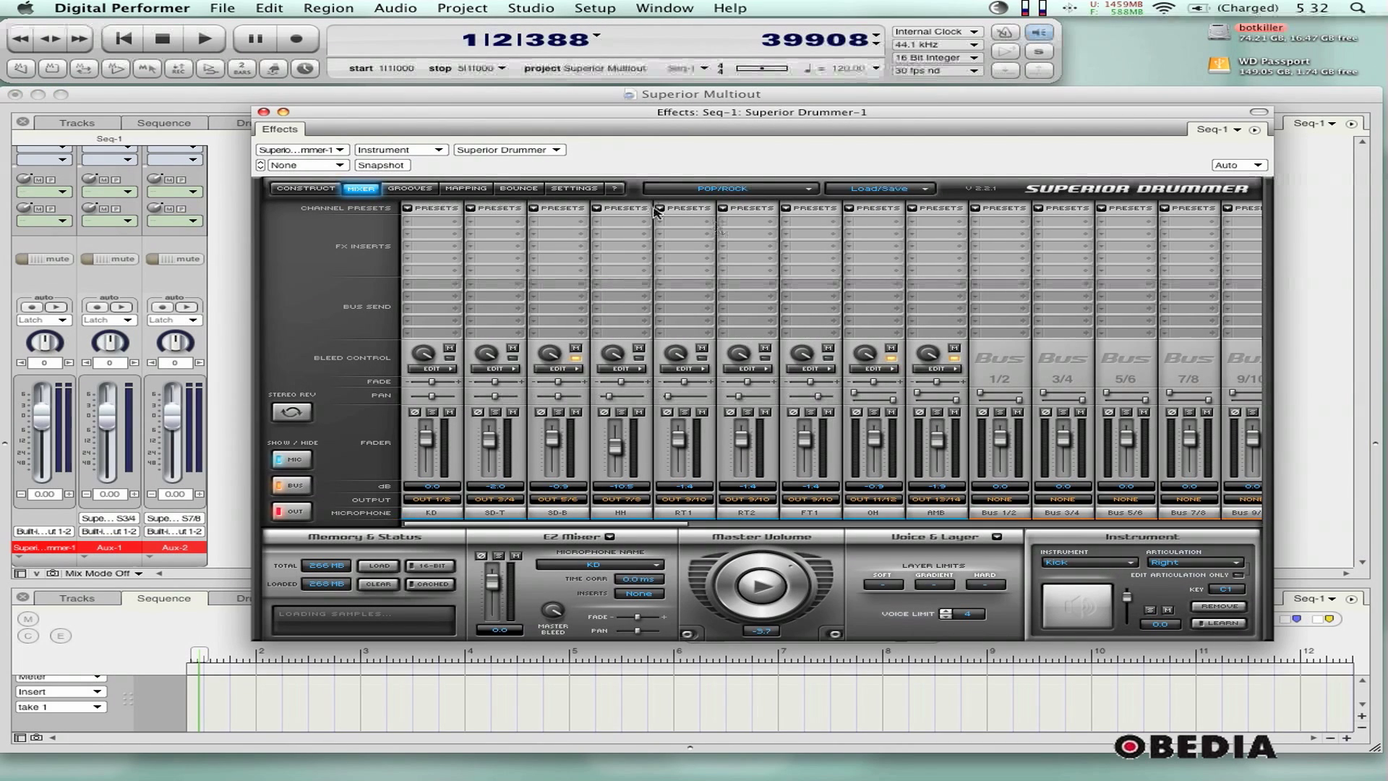
left_click(409, 188)
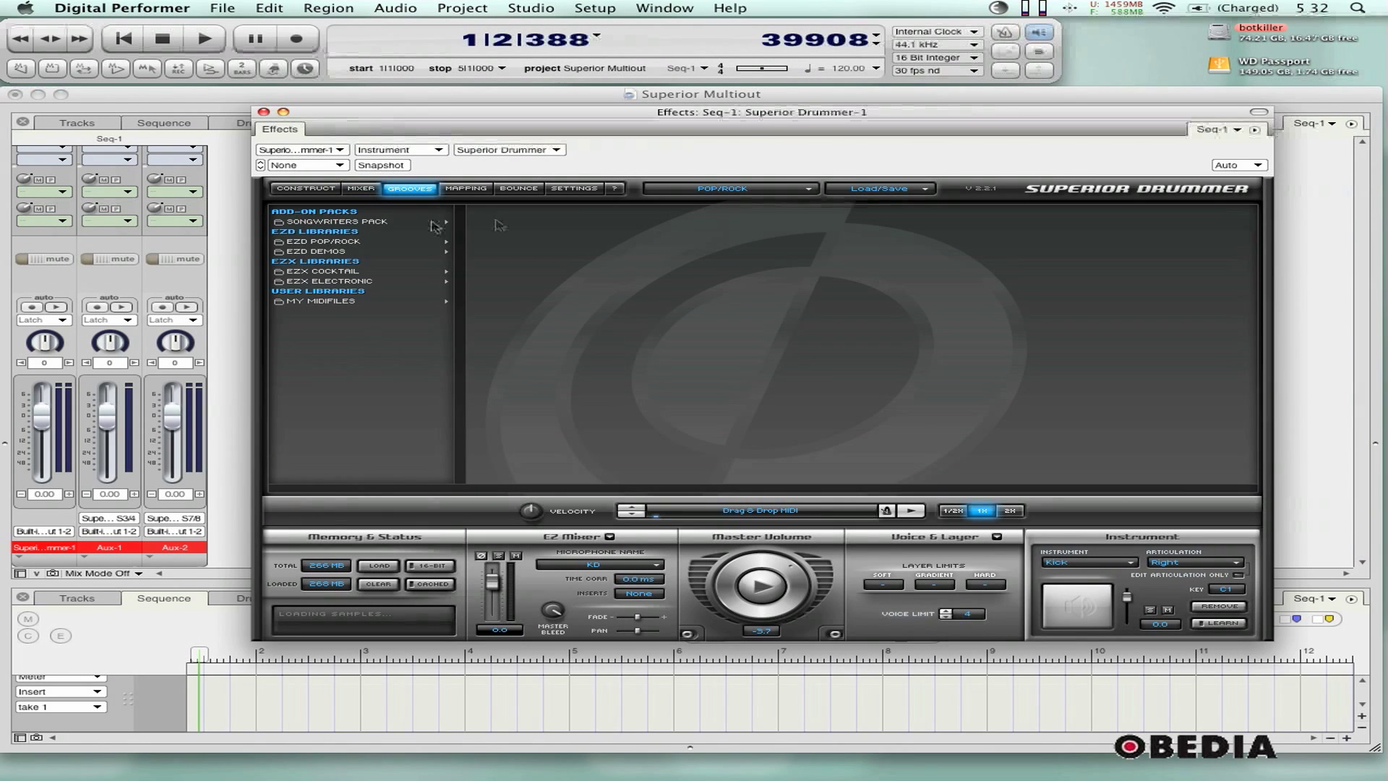
left_click(339, 222)
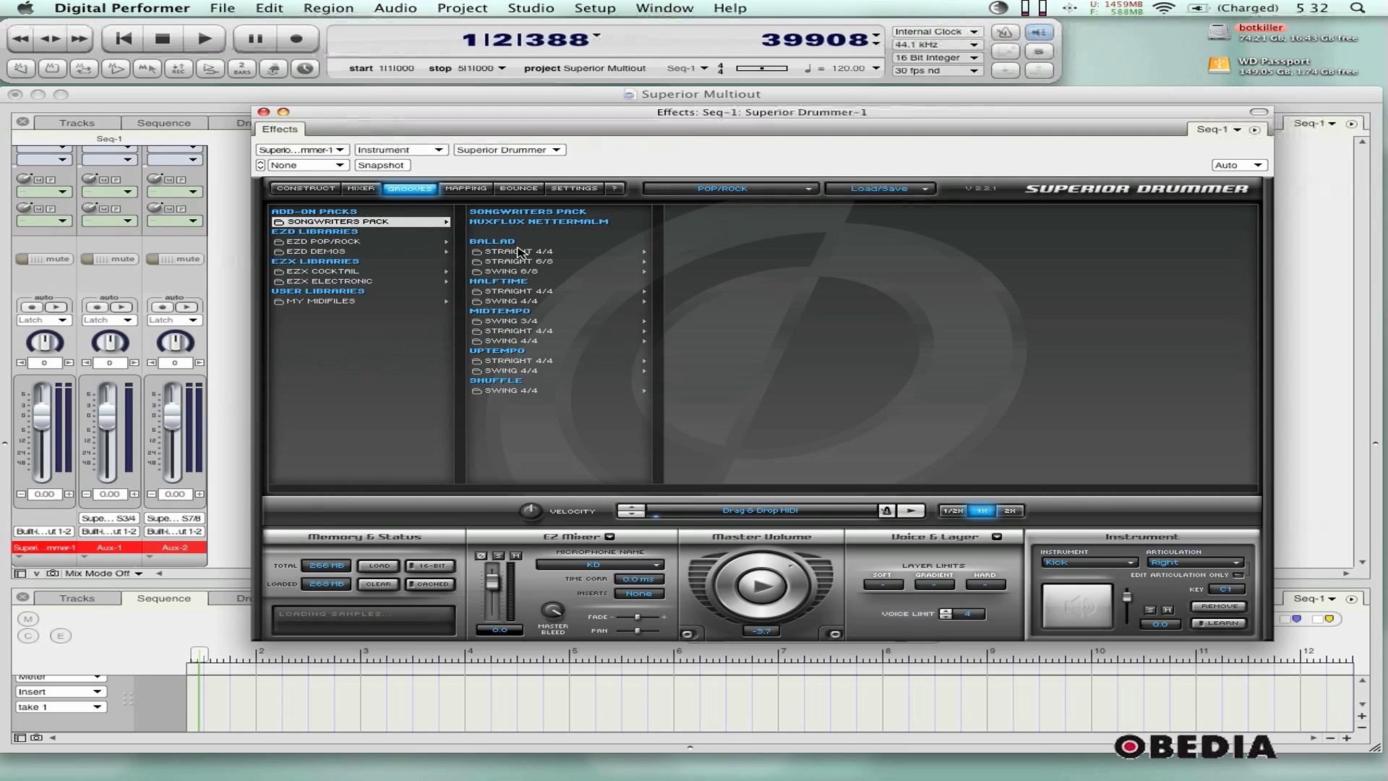
left_click(518, 250)
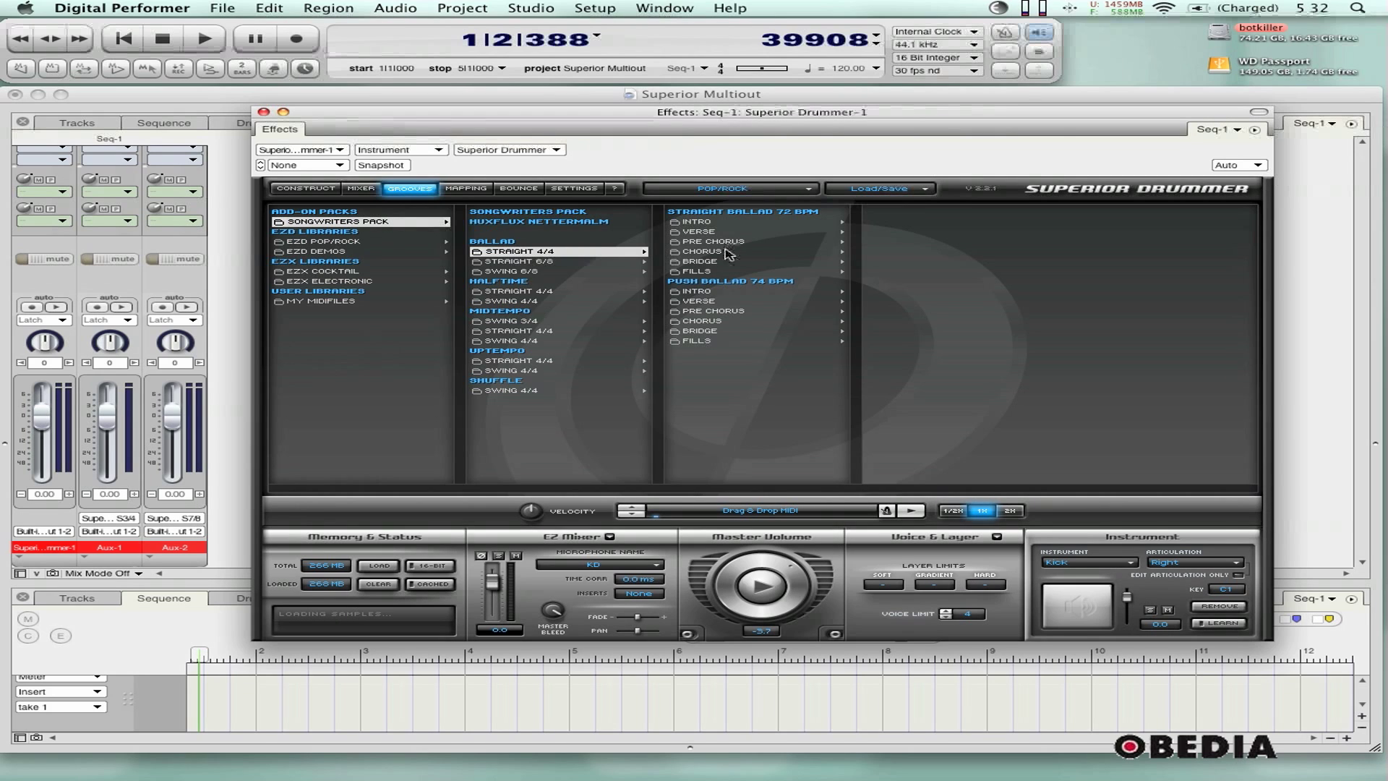
left_click(703, 252)
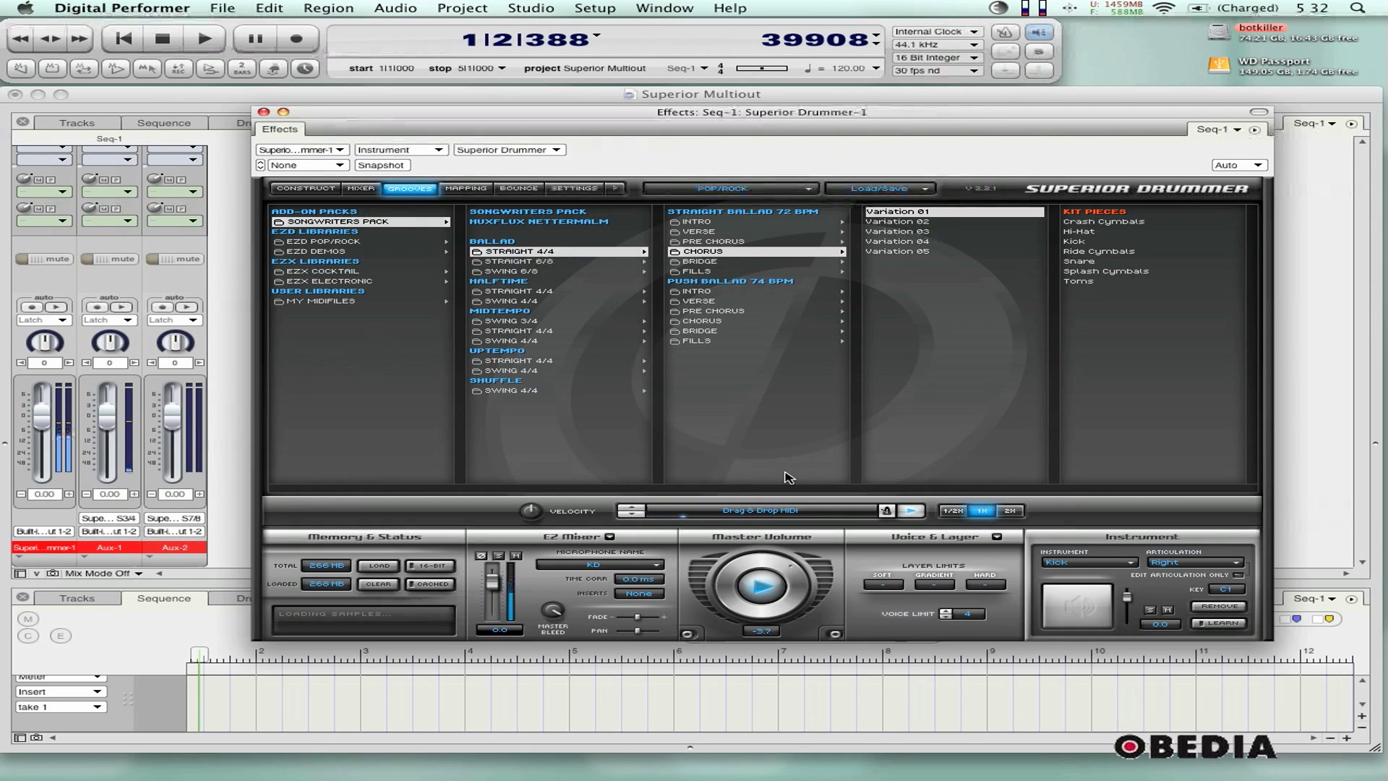
mouse_move(730, 290)
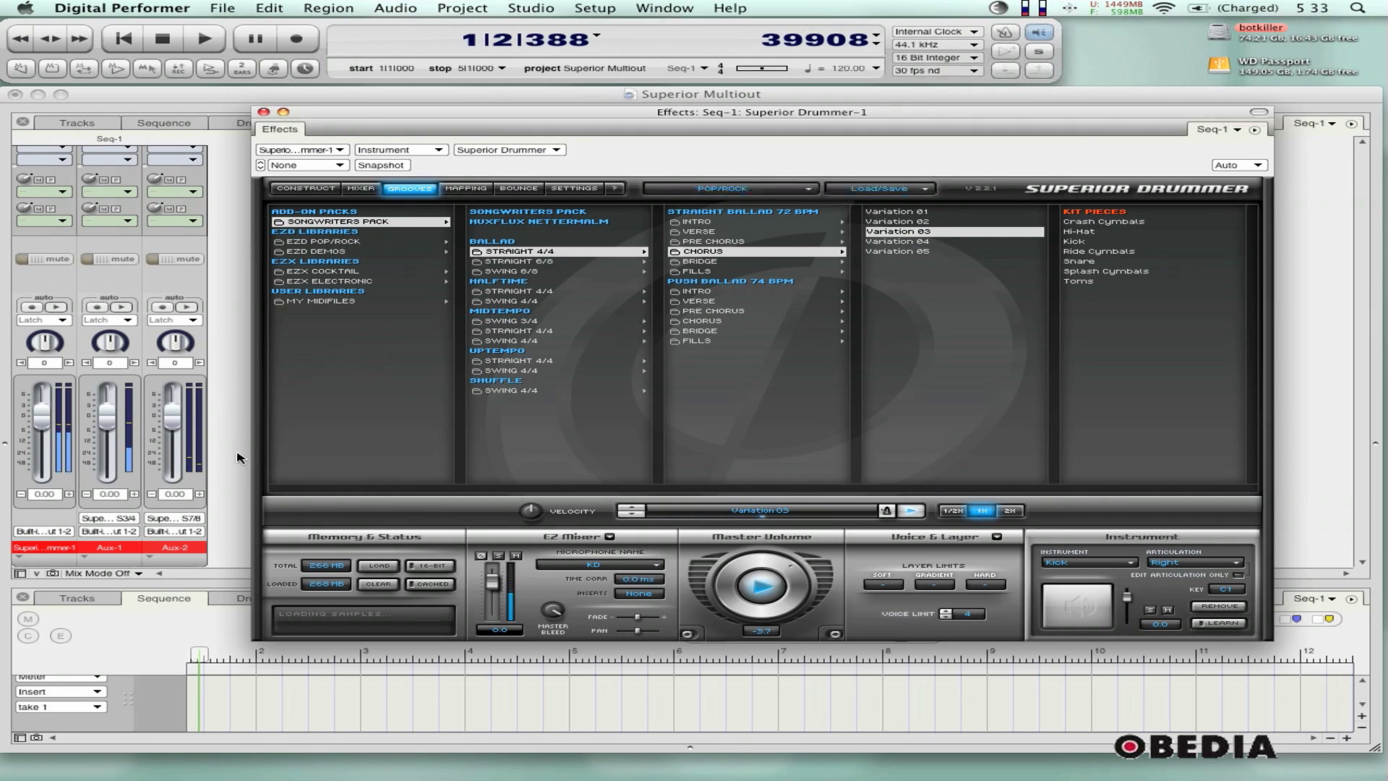
left_click(759, 589)
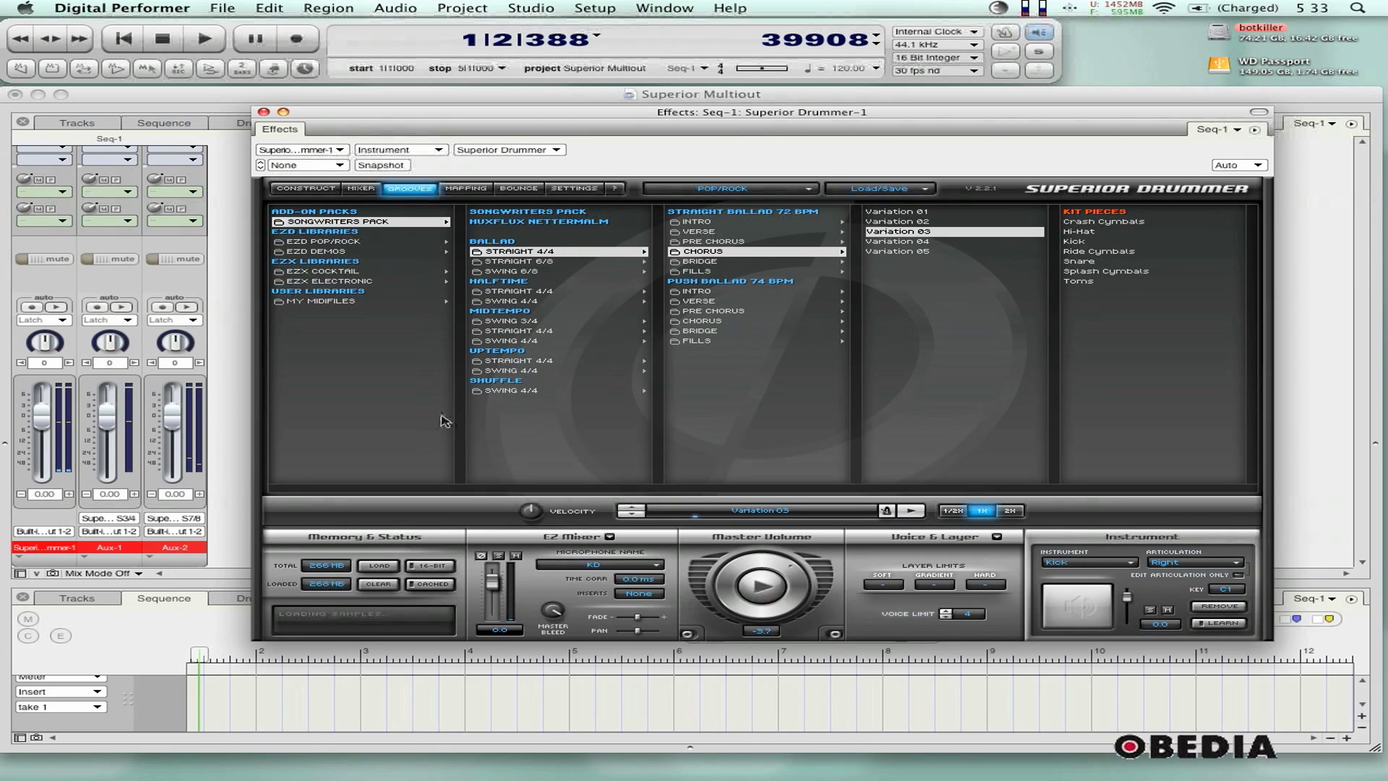
mouse_move(257, 91)
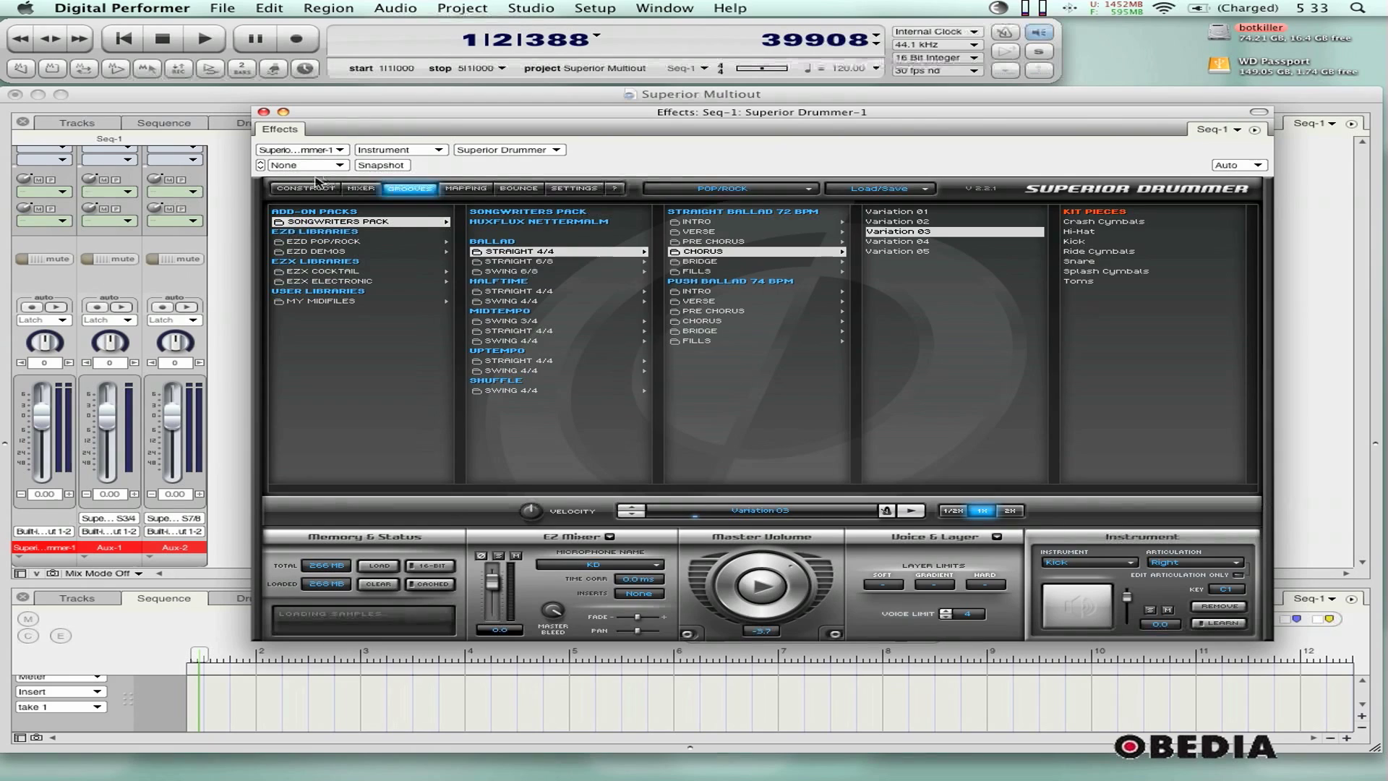
- Show Superior Drummer's Construct page for the drum kit
left_click(306, 188)
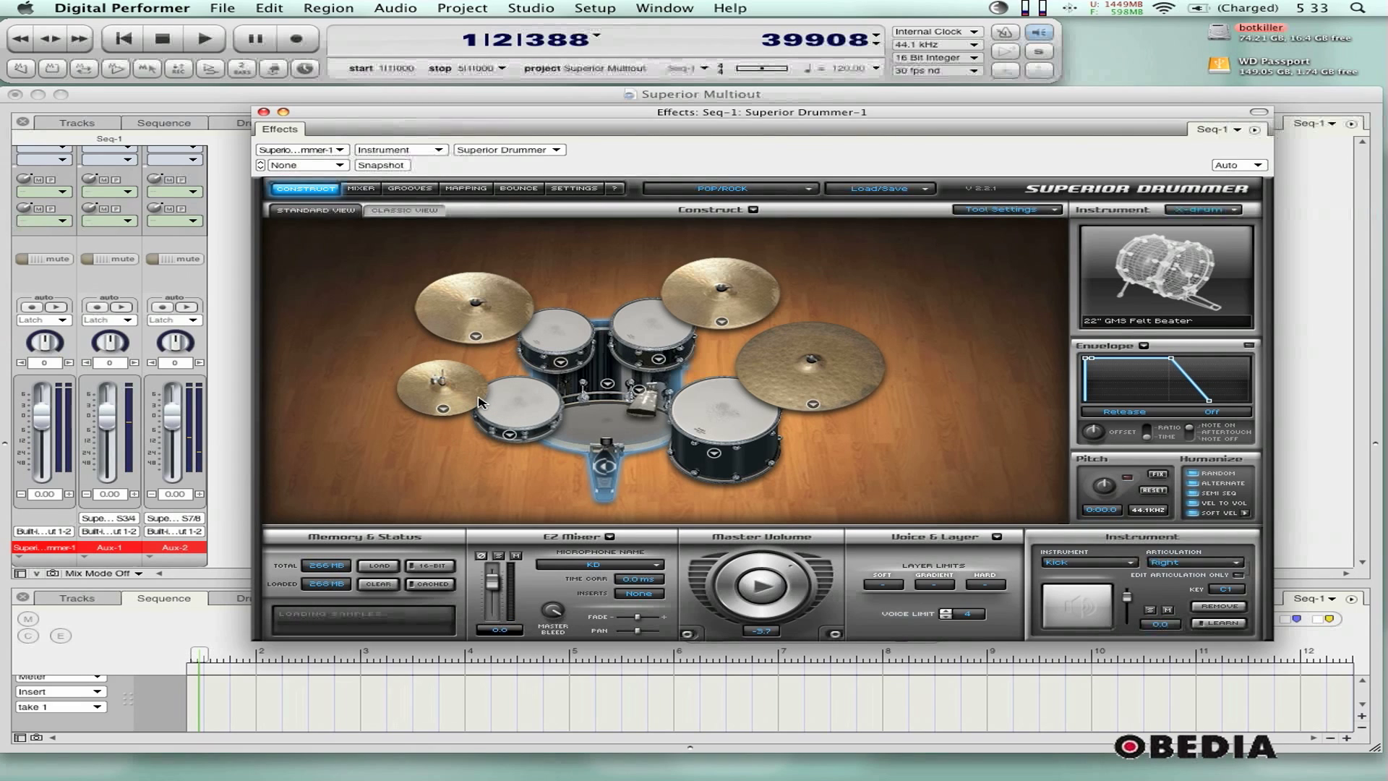
mouse_move(580, 313)
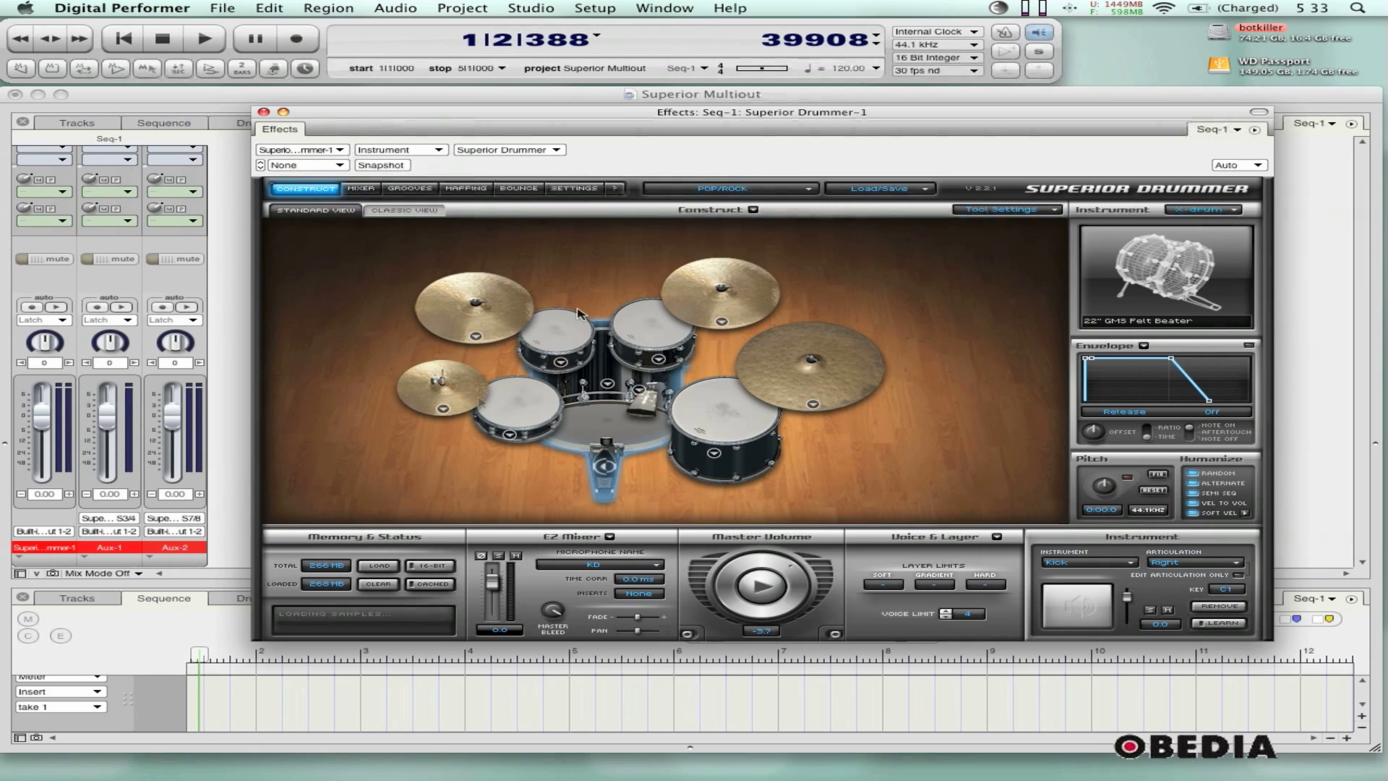